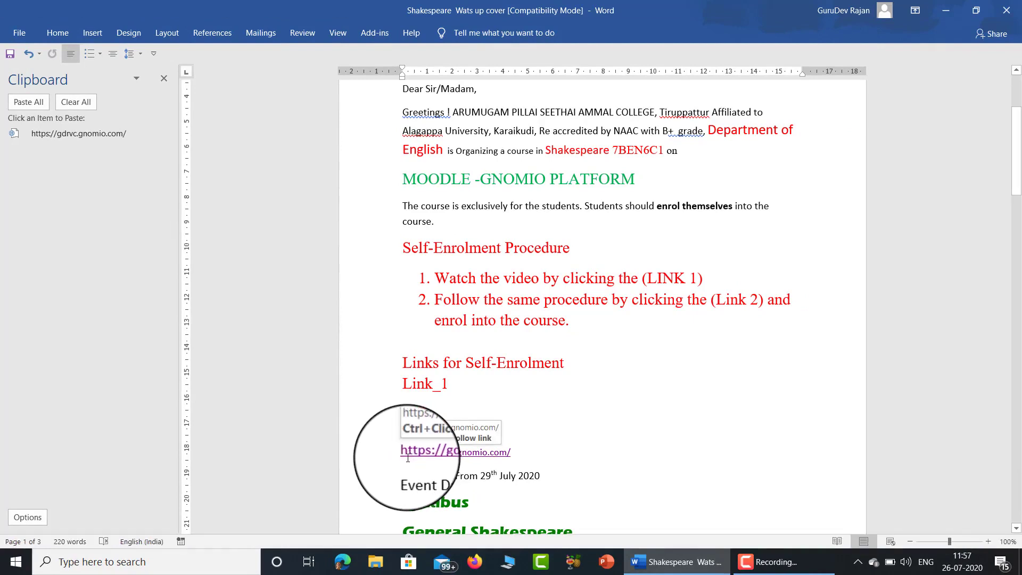
# Follow the gdrvc.gnomio.com link in the Word letter so the course site opens in the browser
pyautogui.click(454, 451)
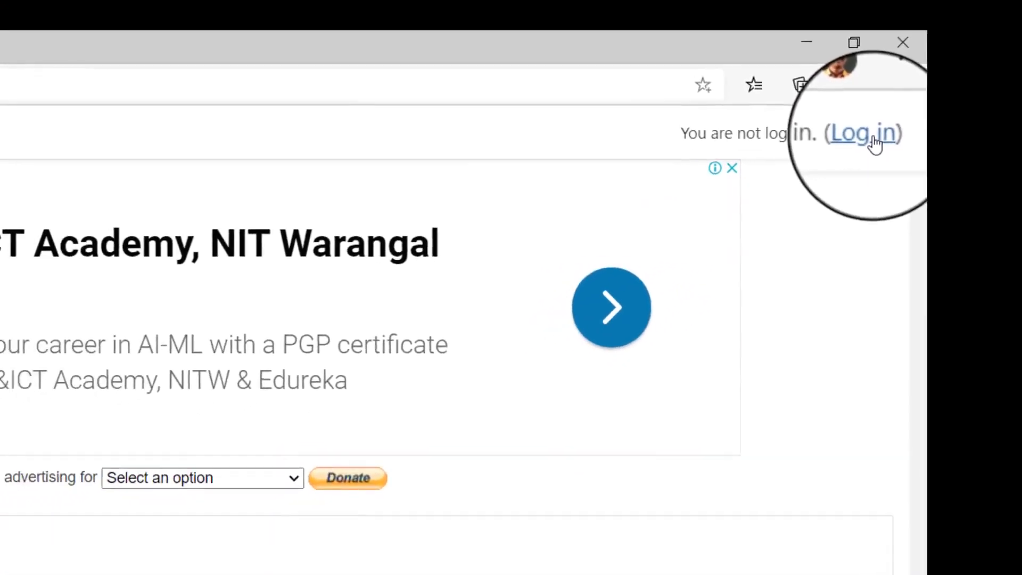
# Go to the site's login page and choose 'Create new account' to reach the signup form
pyautogui.click(863, 133)
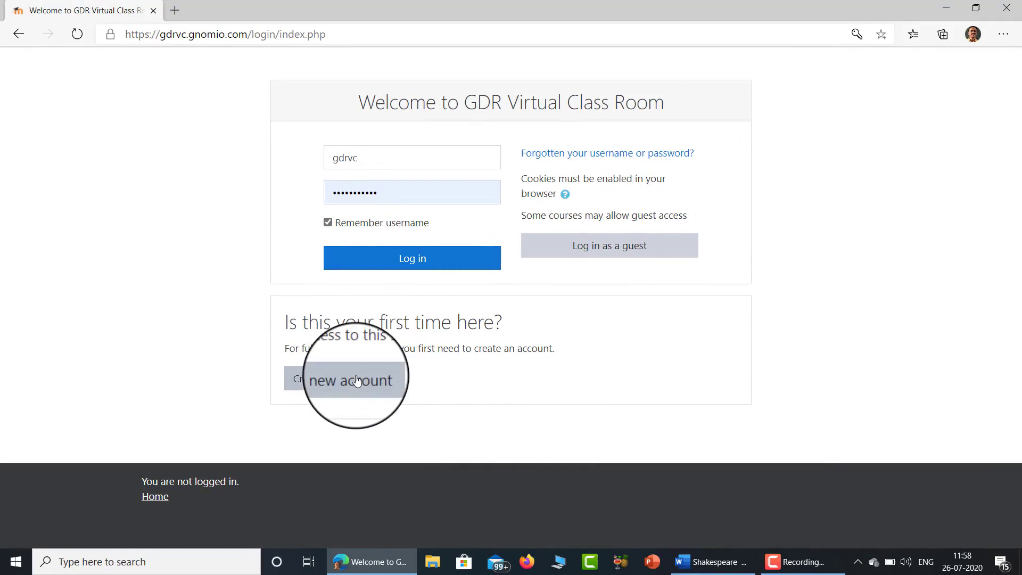
pyautogui.click(357, 379)
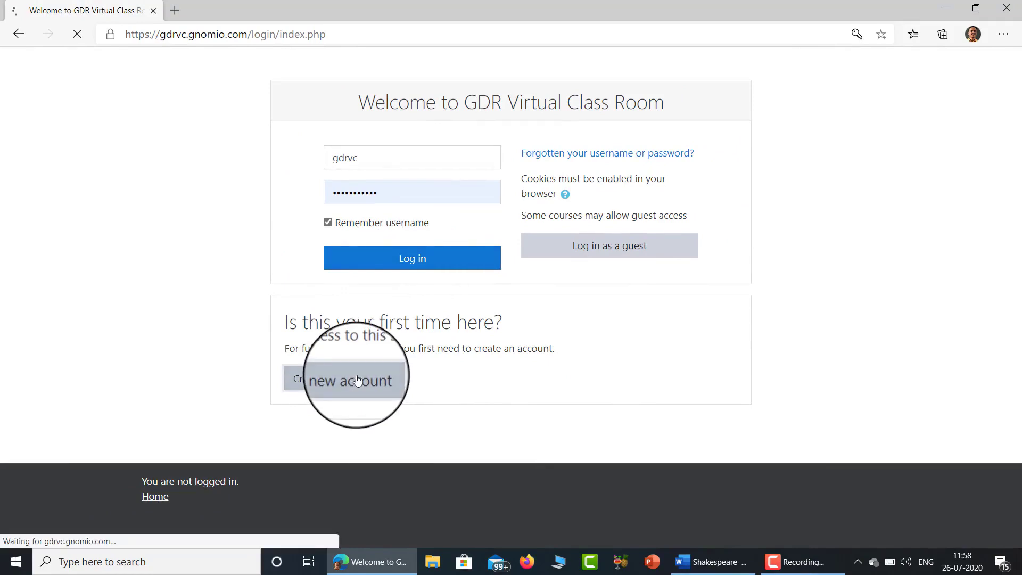
pyautogui.click(343, 378)
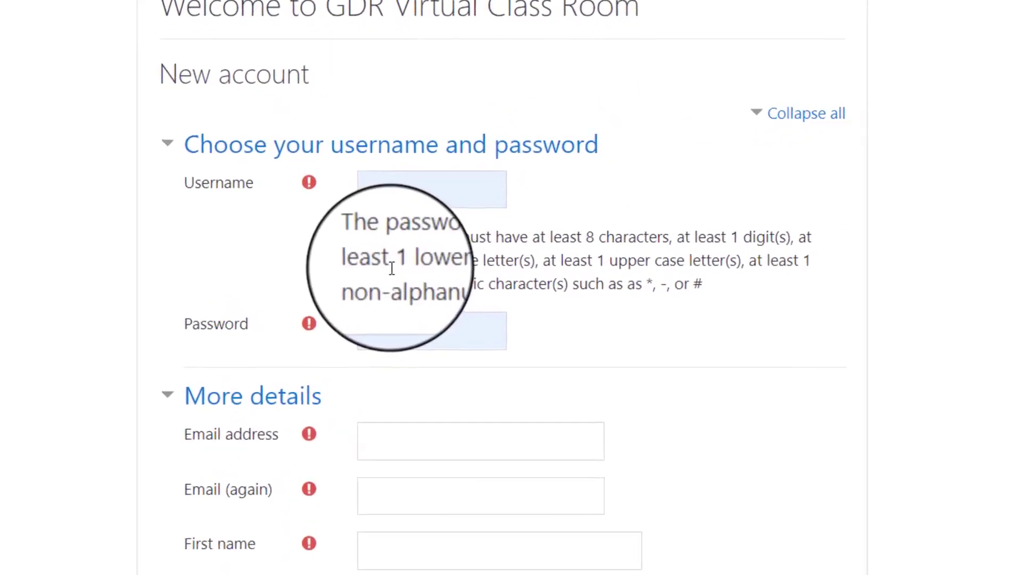
pyautogui.write('gdrvc')
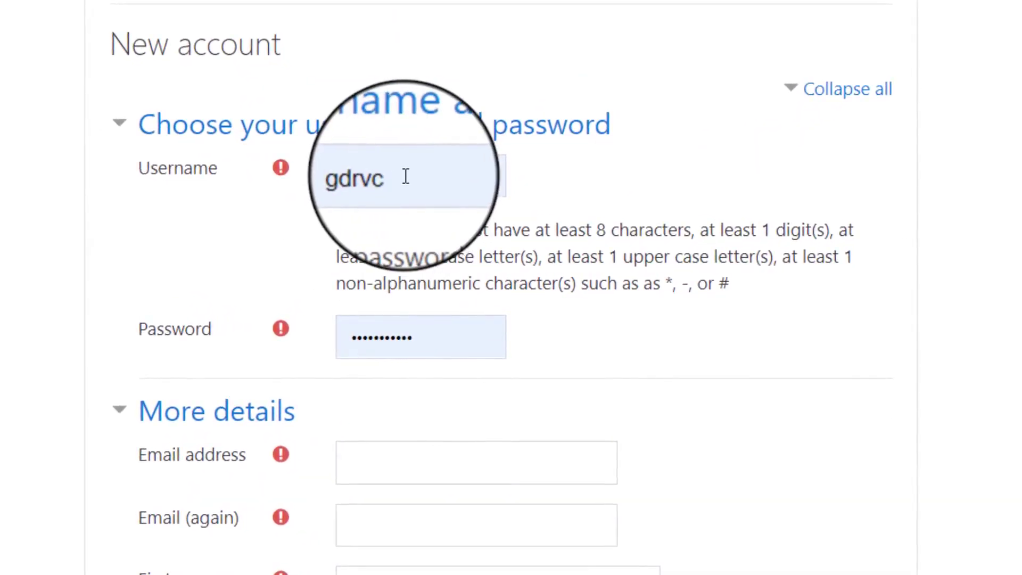
pyautogui.click(370, 462)
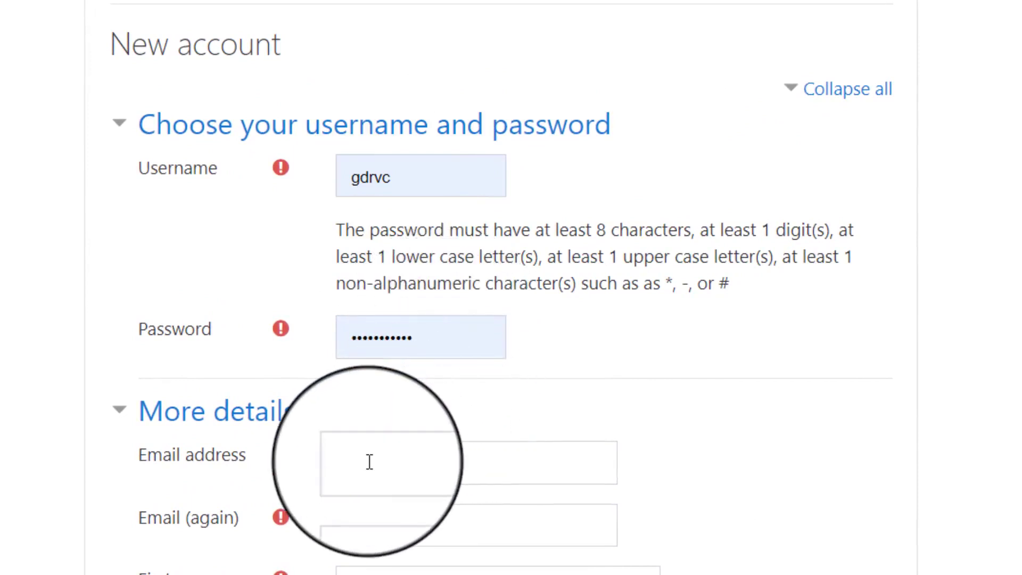
pyautogui.click(369, 462)
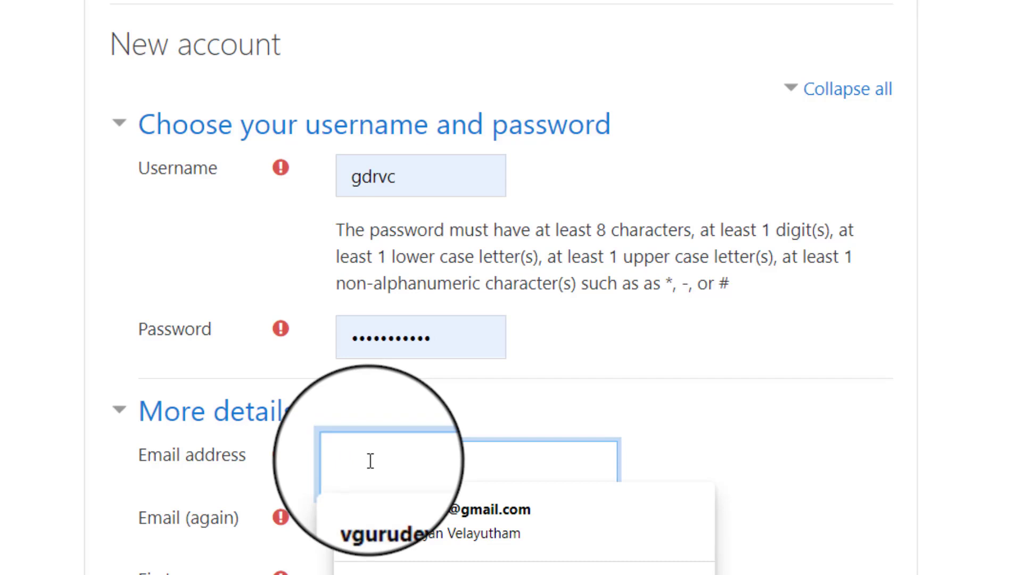
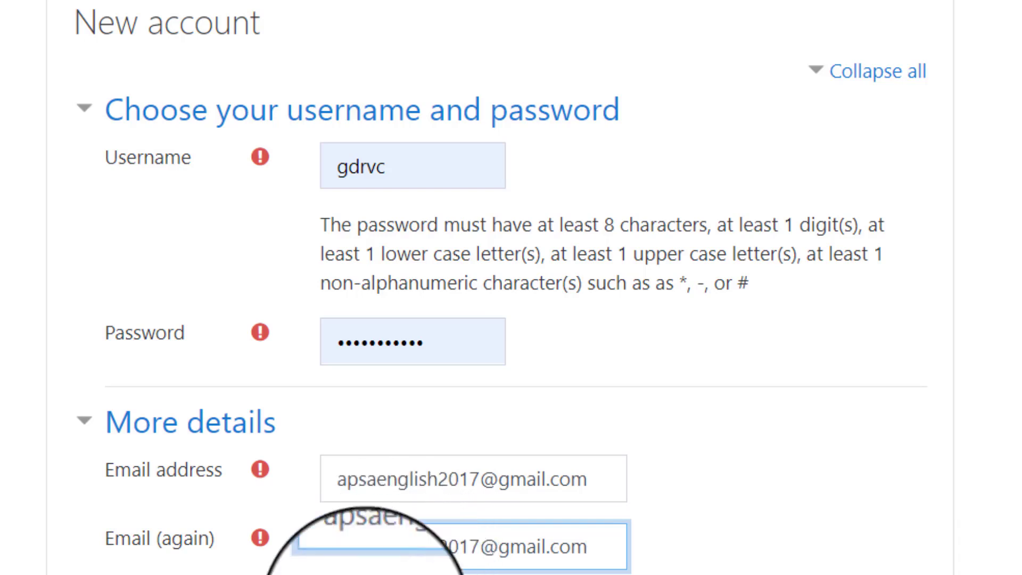
# Repeat the same Gmail address in the Email (again) field
pyautogui.scroll(-3)
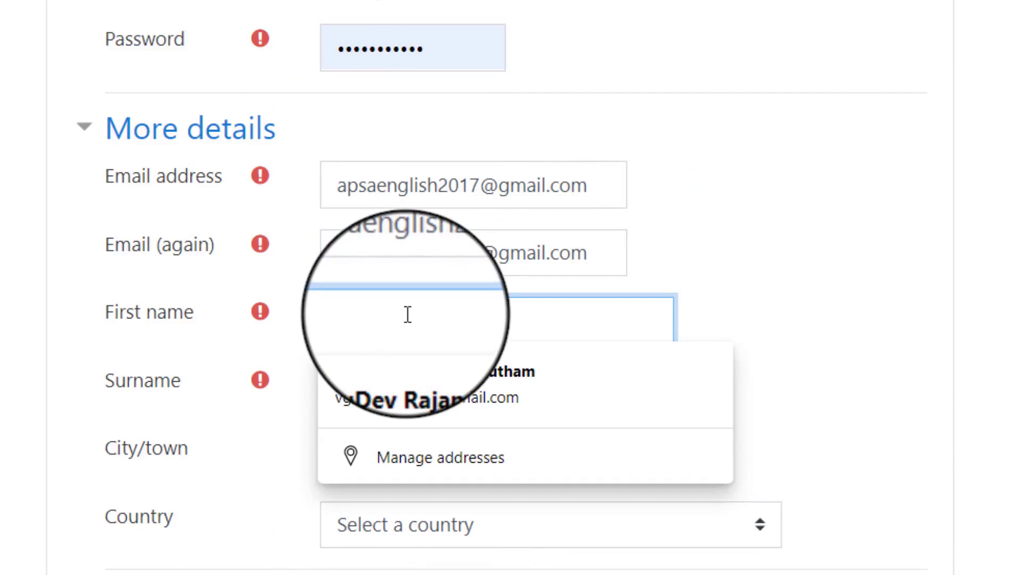
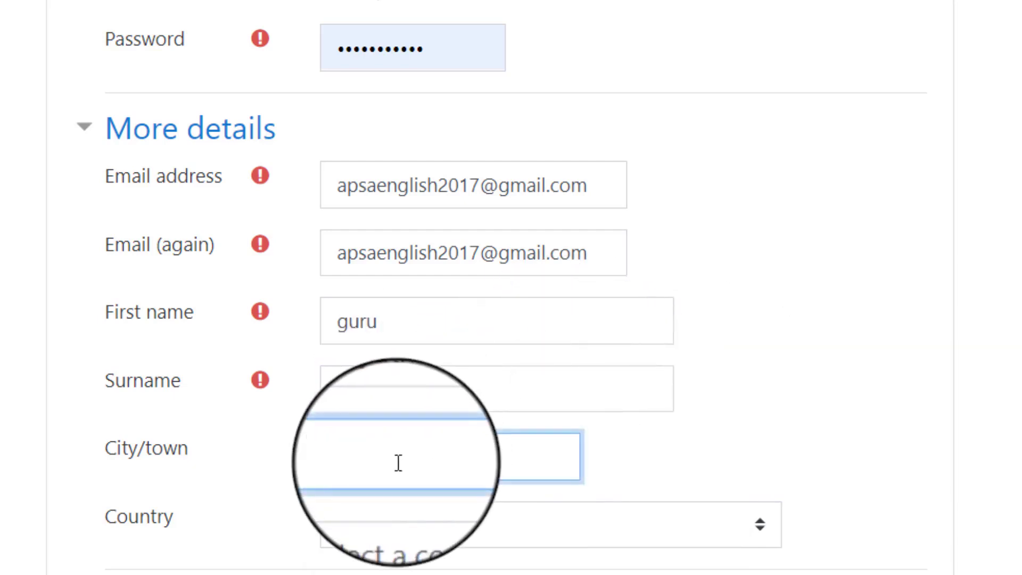
pyautogui.write('Mad')
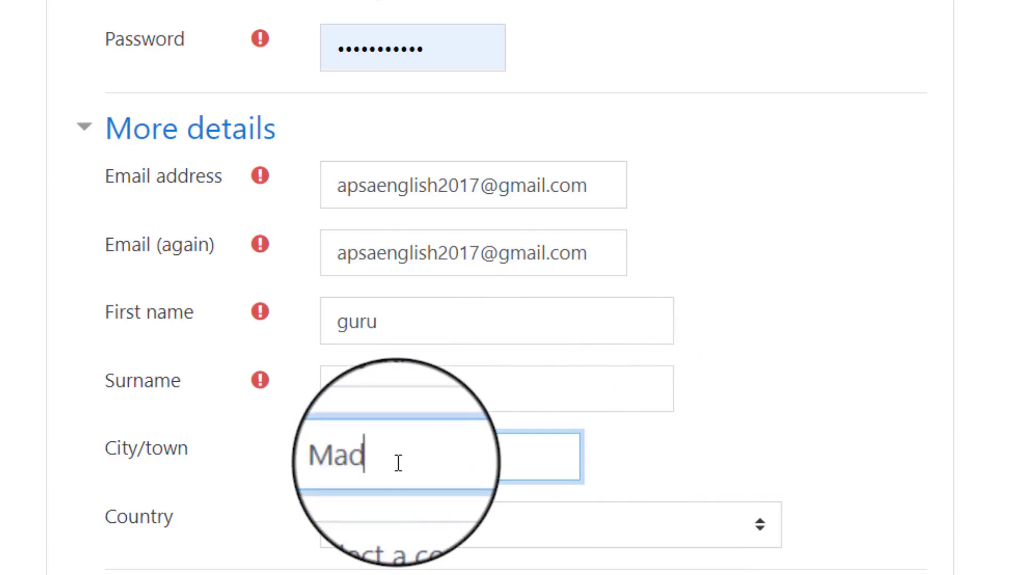
pyautogui.write('urai')
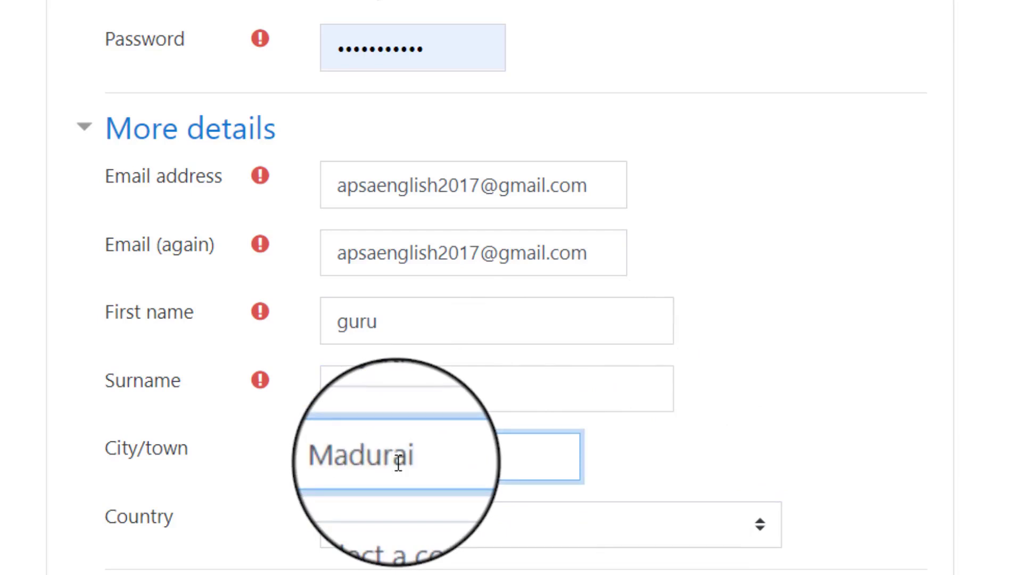
pyautogui.click(760, 523)
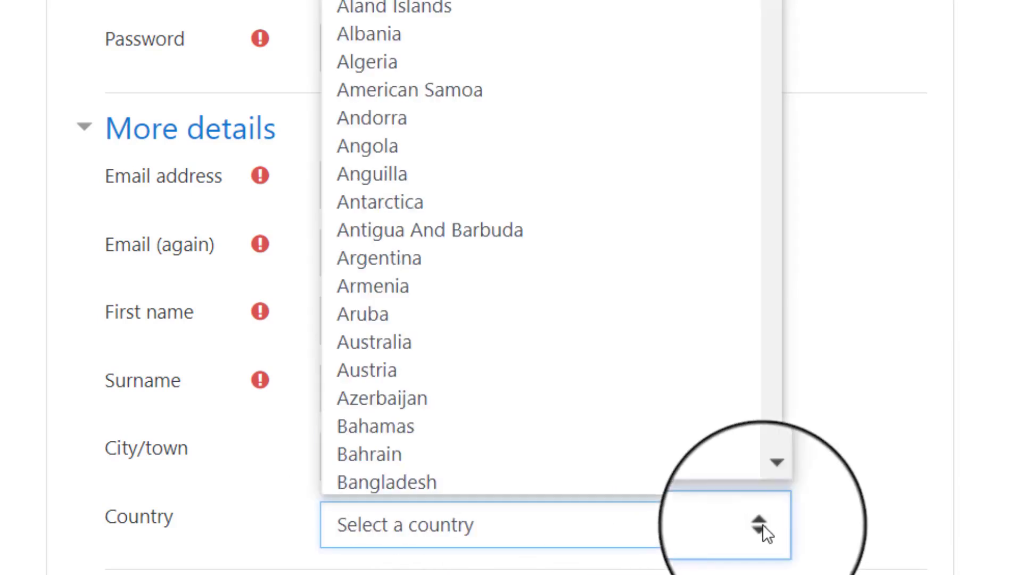
pyautogui.click(359, 483)
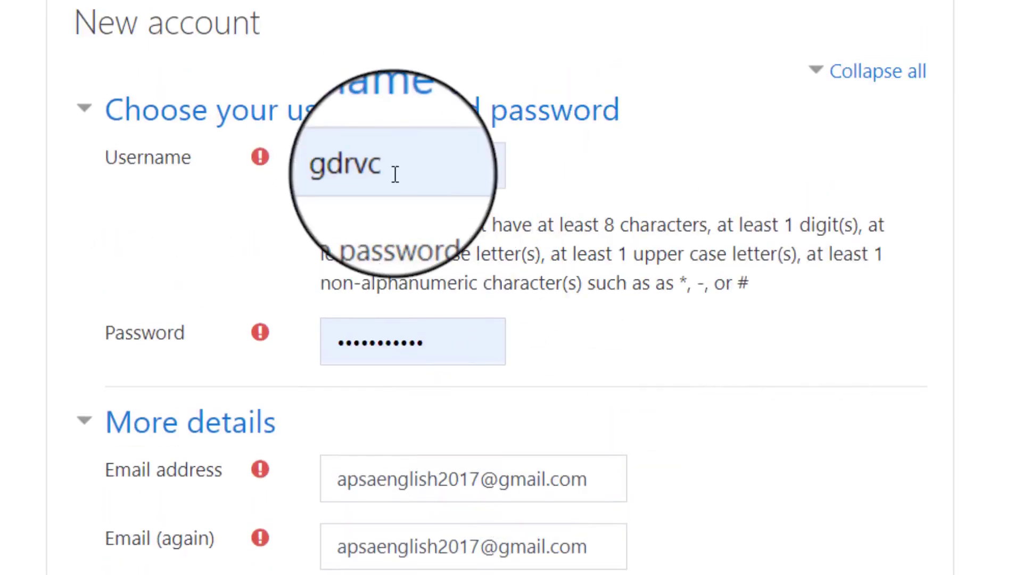
# Change the username from gdrvc to guru and retype the account password
pyautogui.click(394, 170)
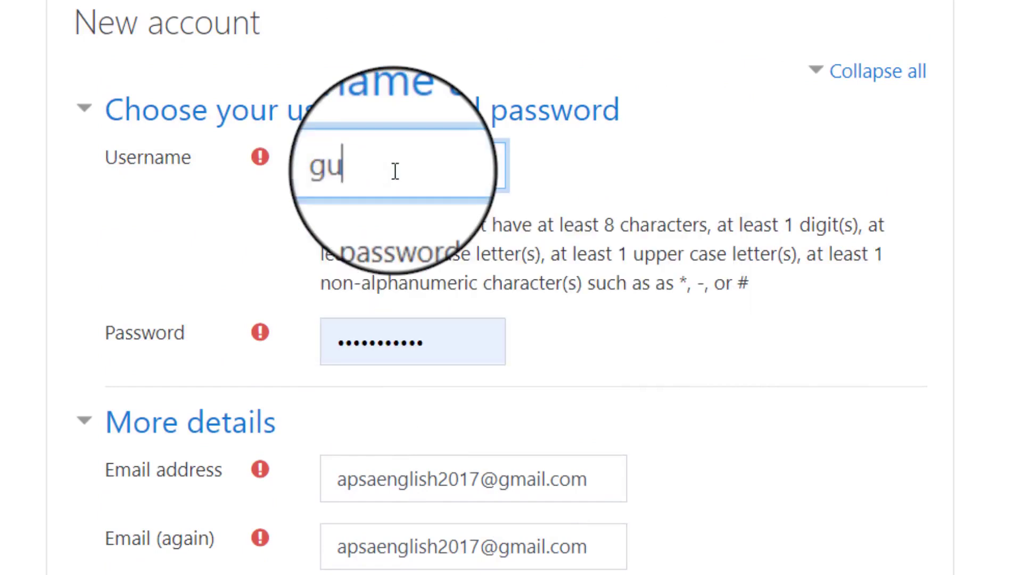
pyautogui.write('ru')
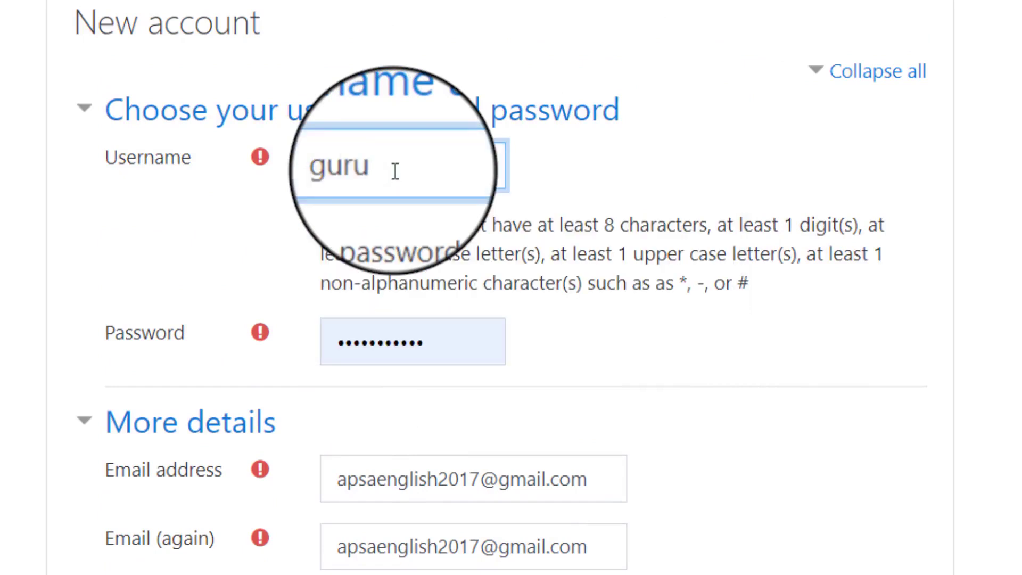
pyautogui.click(413, 340)
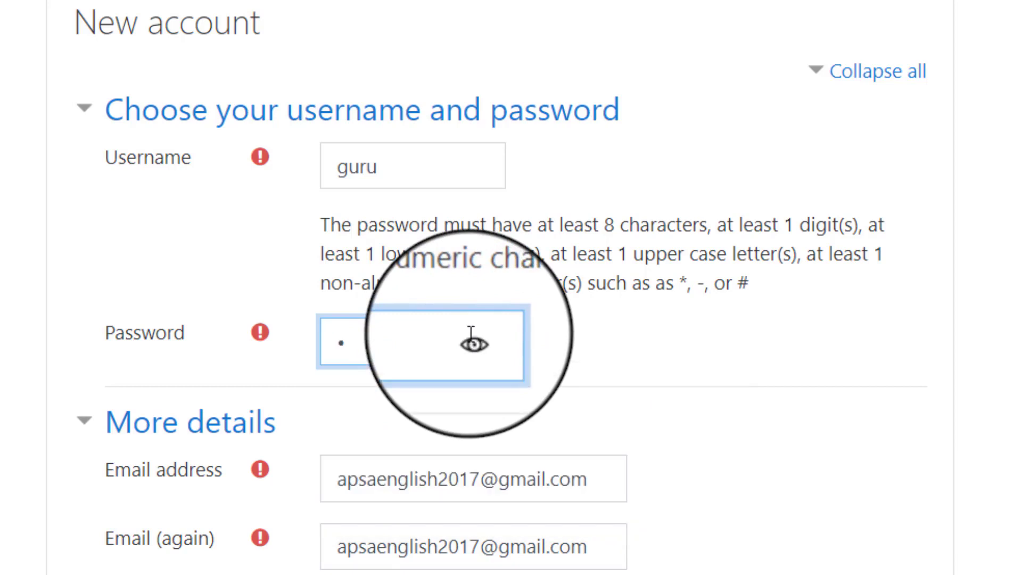
pyautogui.write('x')
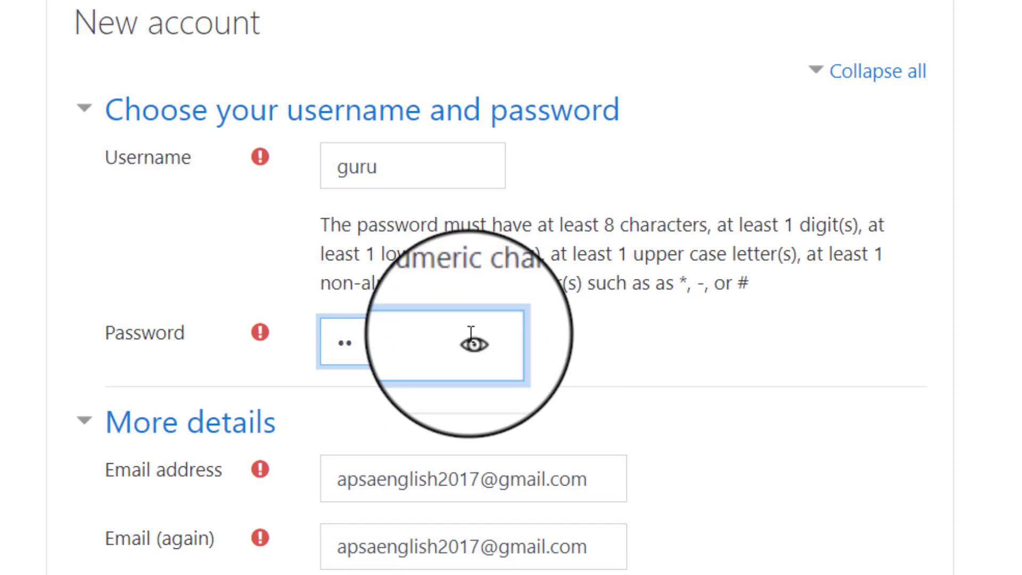
pyautogui.write('••')
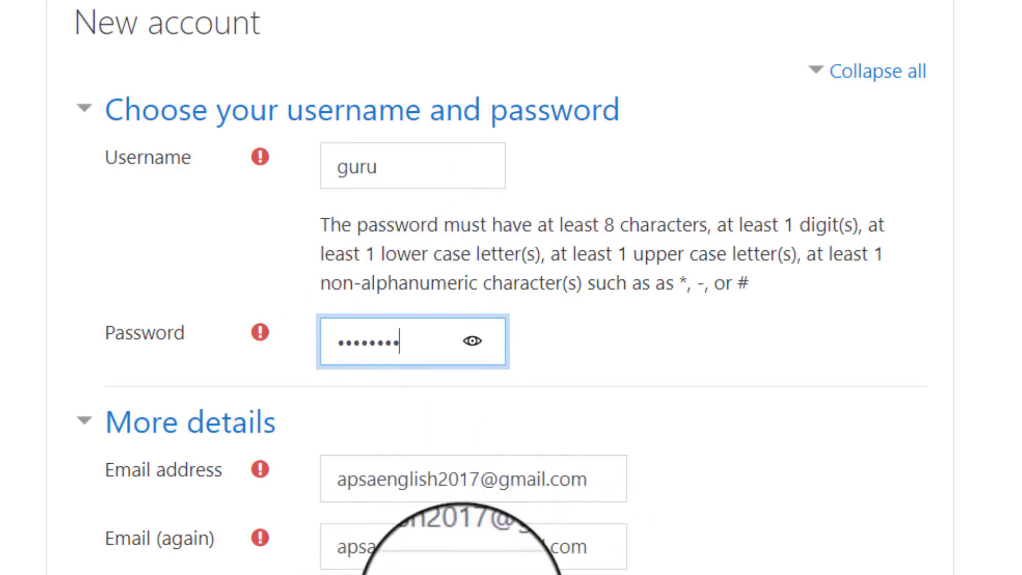
pyautogui.scroll(-3)
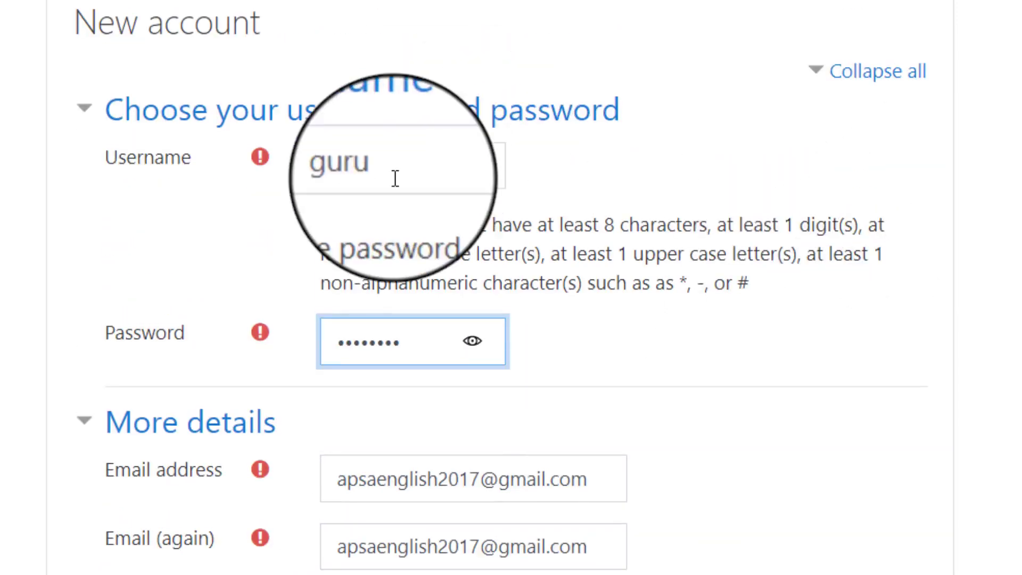
pyautogui.scroll(-3)
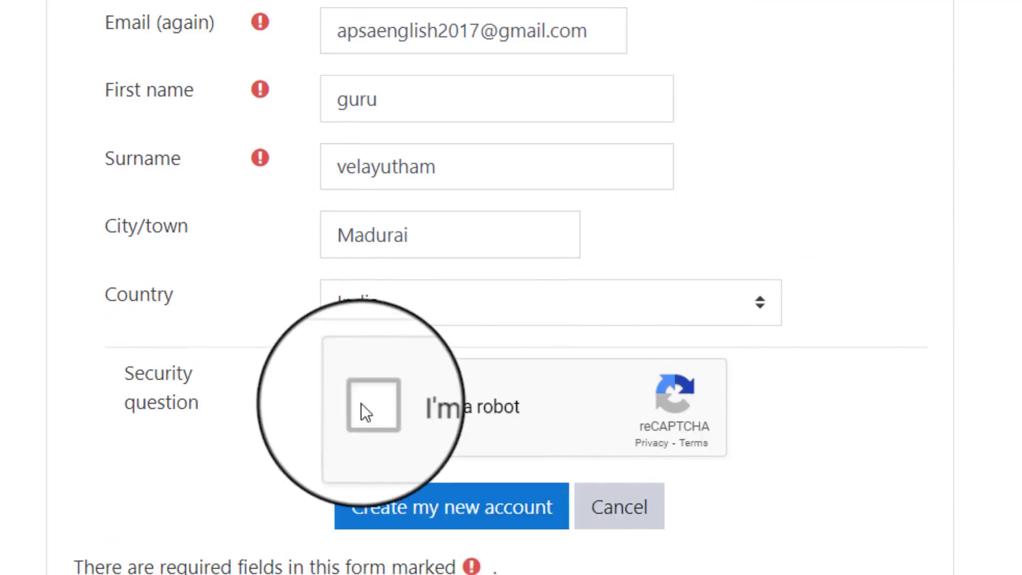
# Tick the 'I'm not a robot' reCAPTCHA and submit the new account form
pyautogui.click(375, 406)
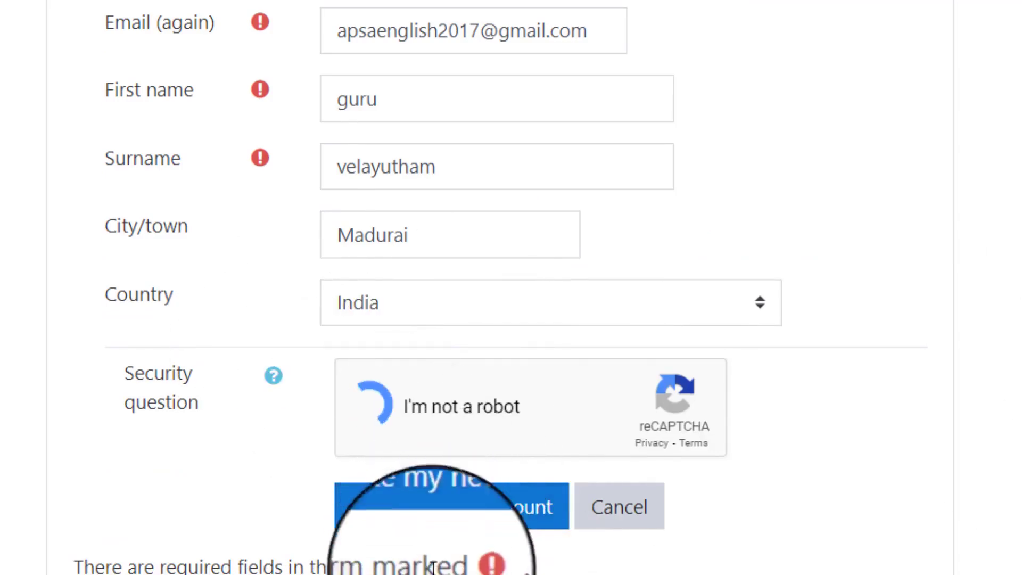
pyautogui.click(375, 406)
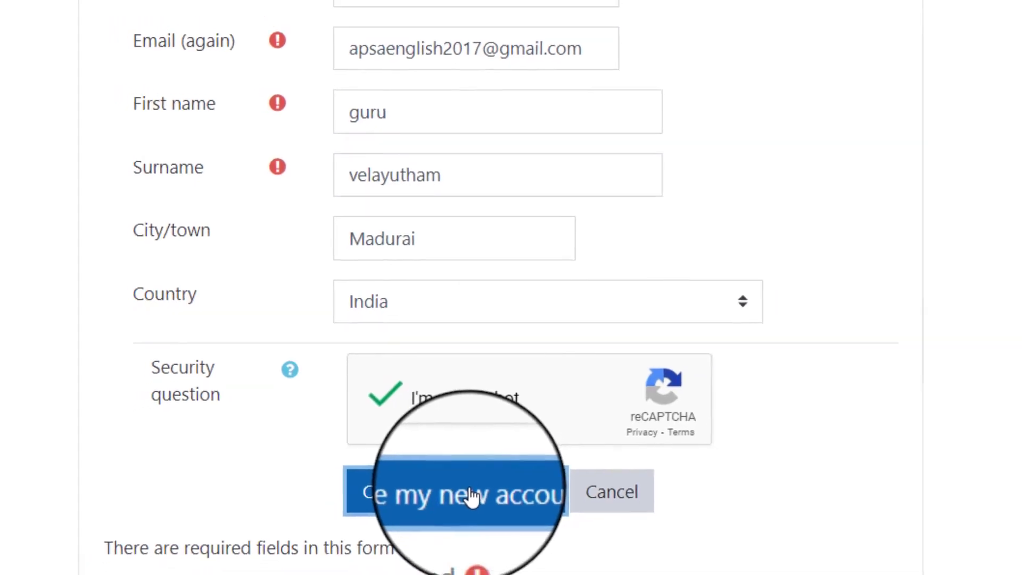
pyautogui.click(472, 495)
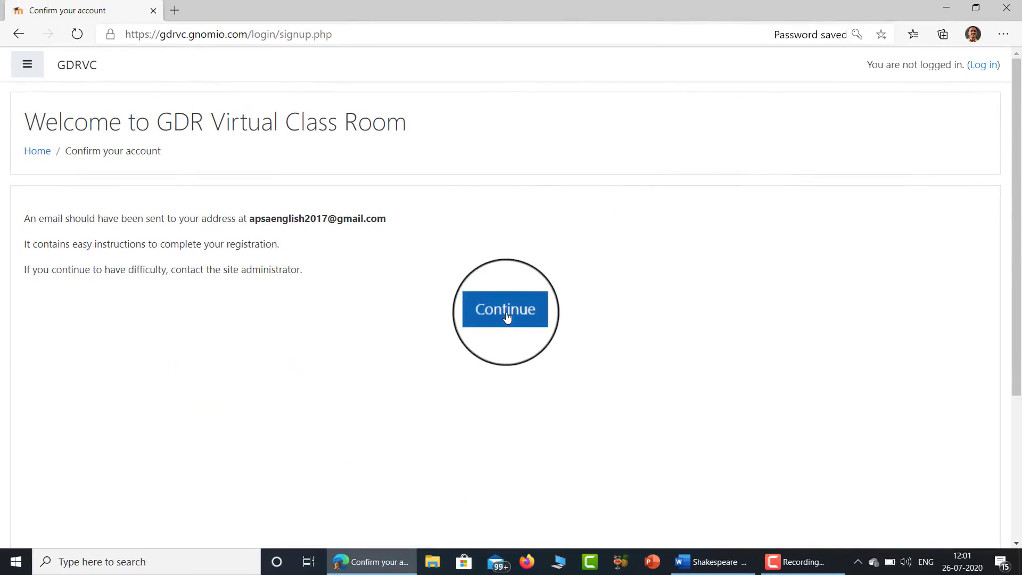
# Continue past the registration-email notice and go to the login page
pyautogui.click(506, 308)
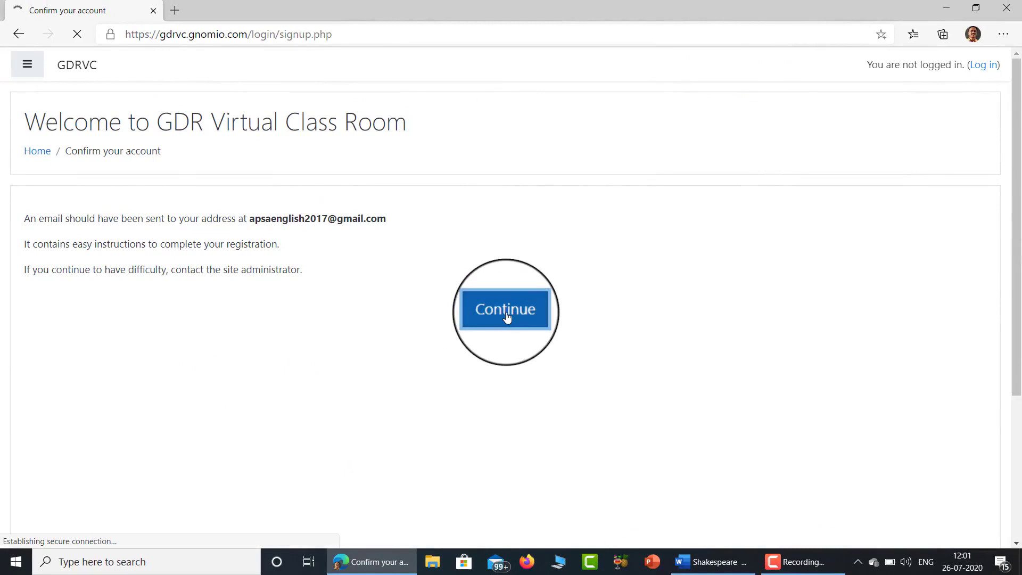
pyautogui.click(505, 309)
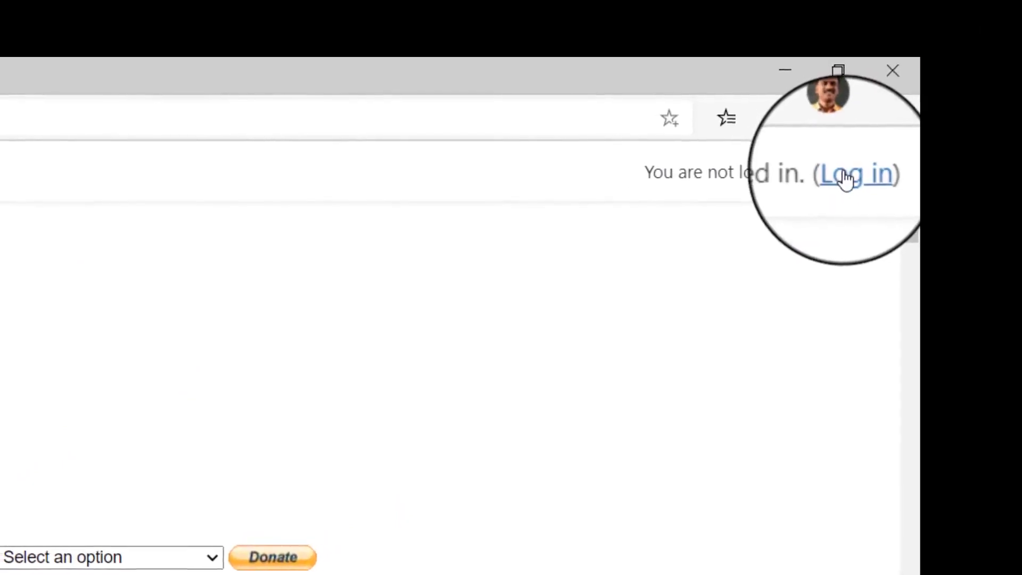
pyautogui.click(856, 172)
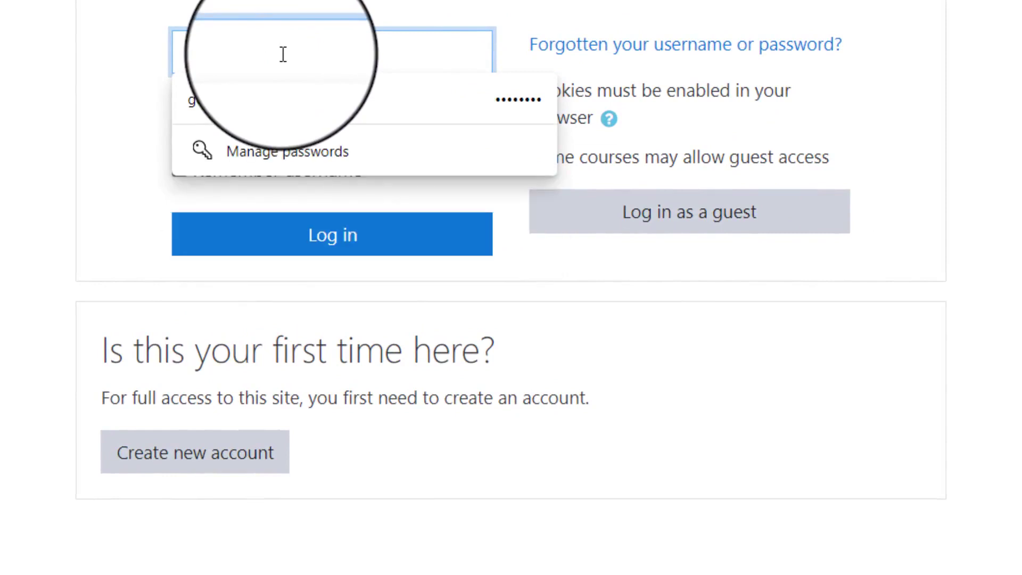
# Log in with username guru and its password, reaching the email-confirmation notice
pyautogui.write('guru')
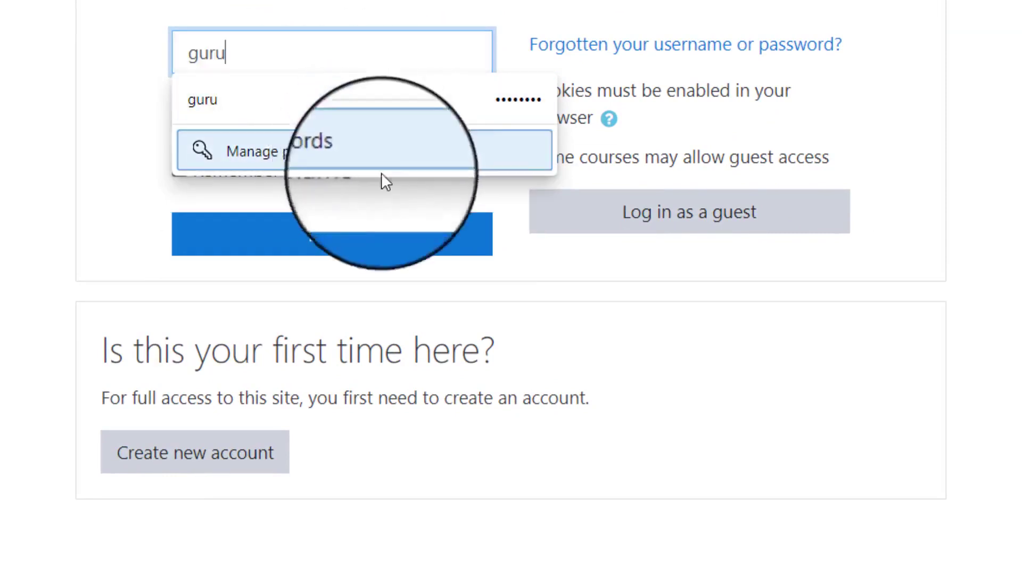
pyautogui.click(280, 130)
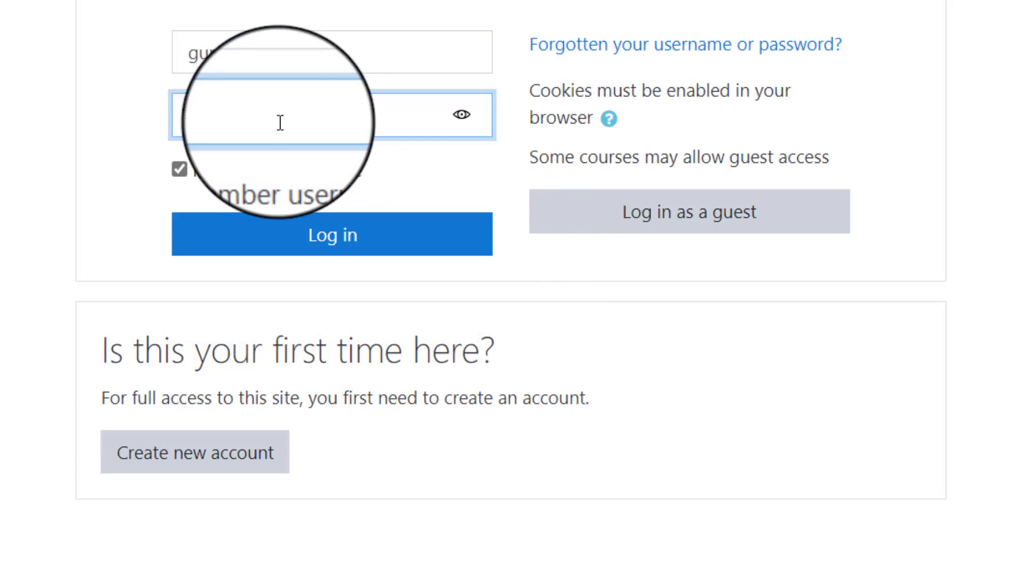
pyautogui.write('••')
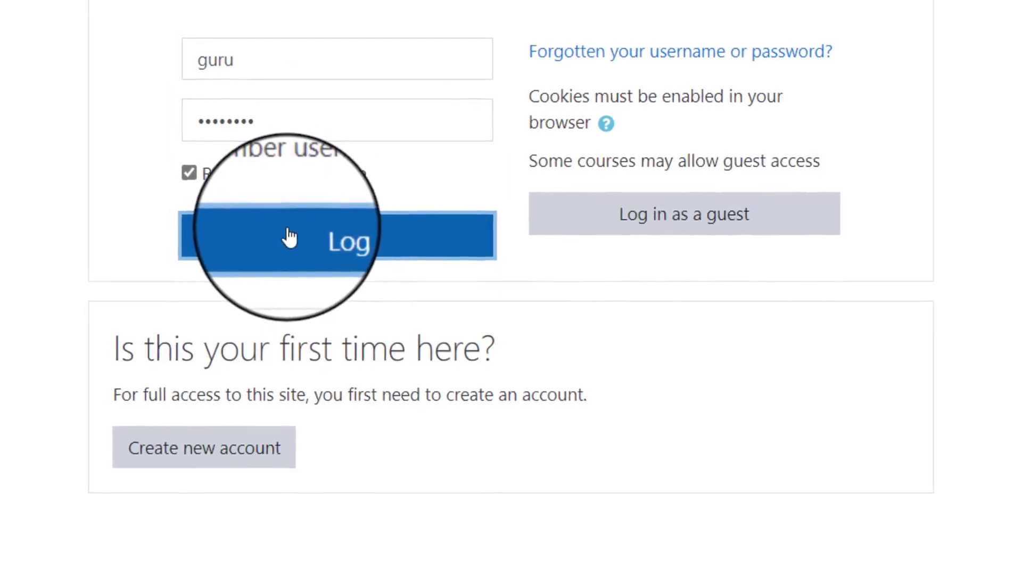
pyautogui.click(290, 238)
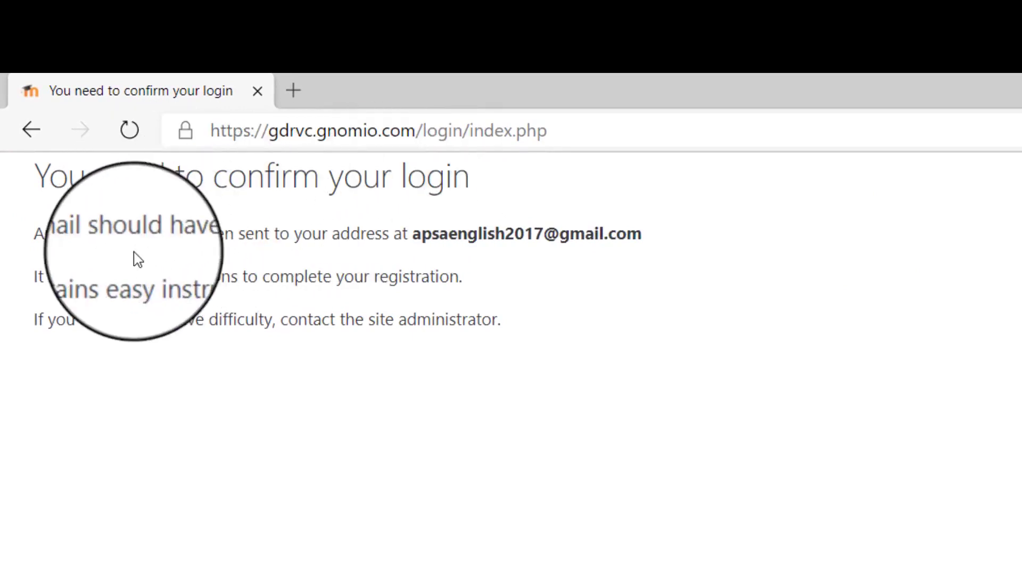
pyautogui.moveTo(456, 262)
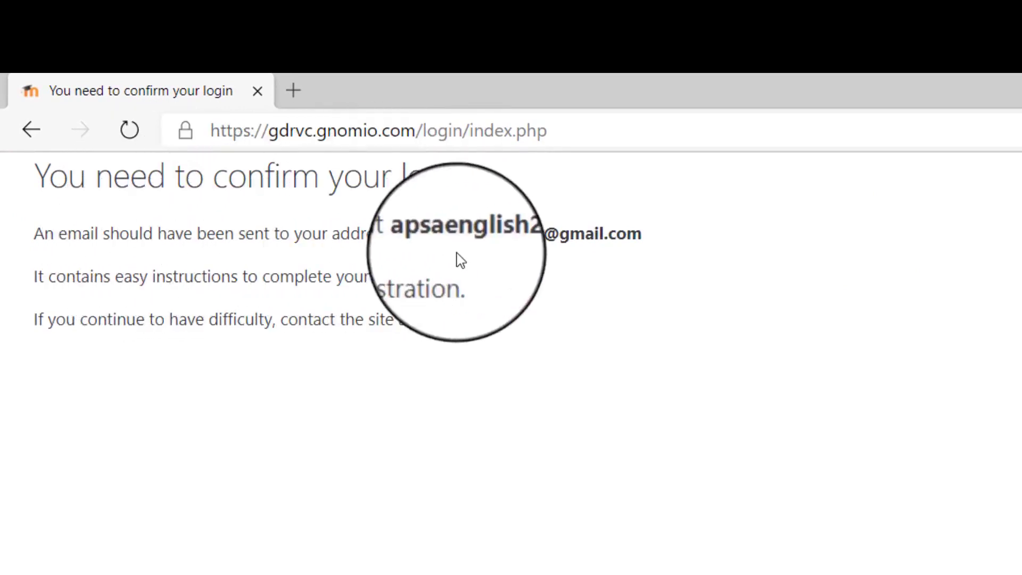
pyautogui.moveTo(140, 300)
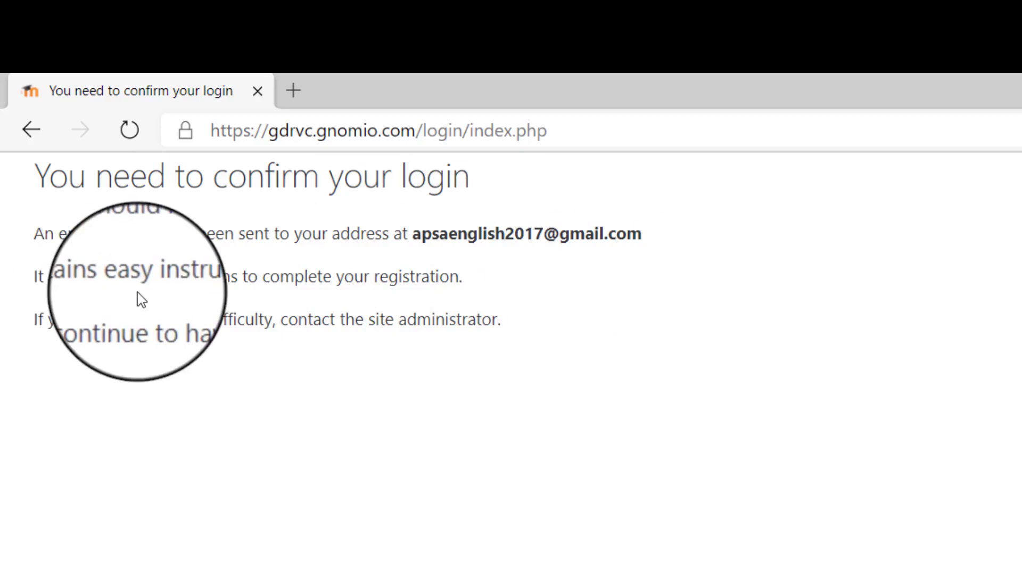
pyautogui.moveTo(155, 343)
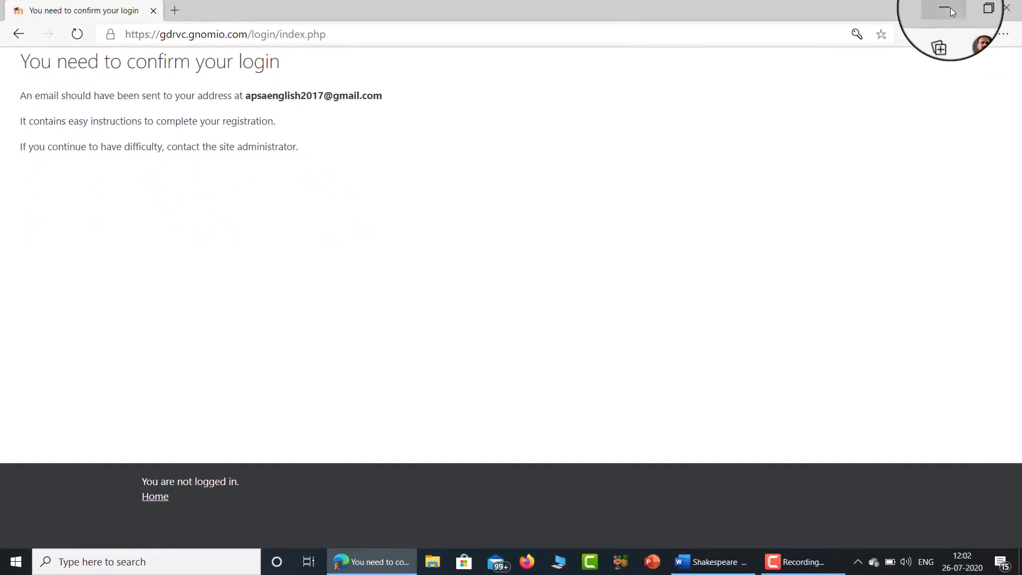
# Minimise the browser showing the confirm-login page to reveal the desktop
pyautogui.click(945, 7)
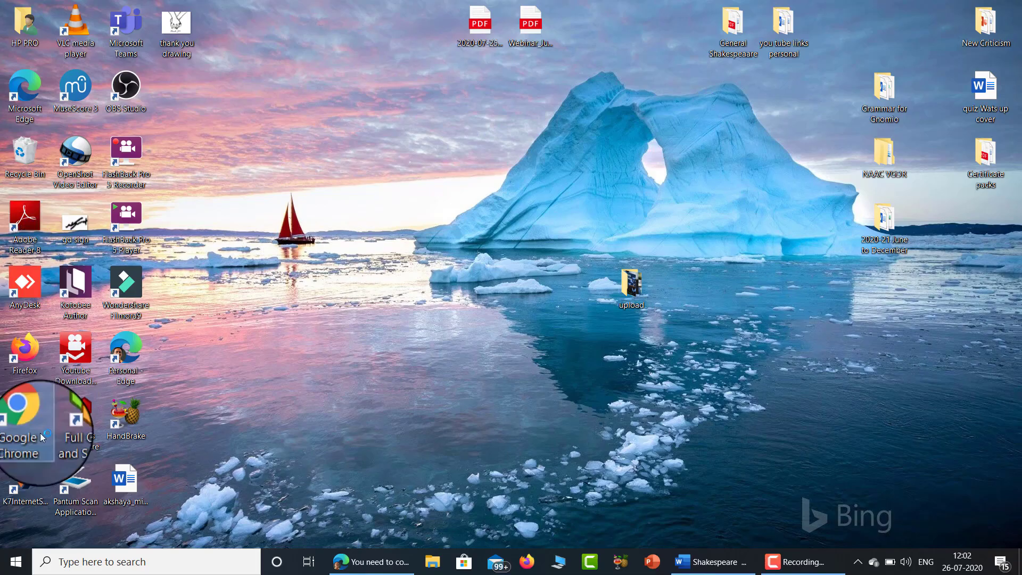
# Launch Google Chrome from the desktop and go to Gmail
pyautogui.doubleClick(22, 407)
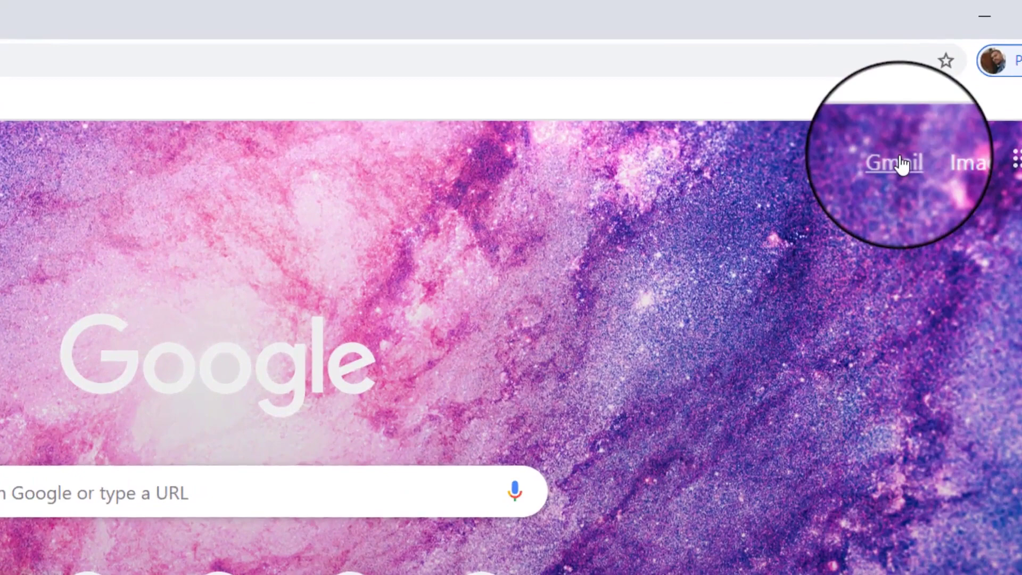
pyautogui.click(894, 163)
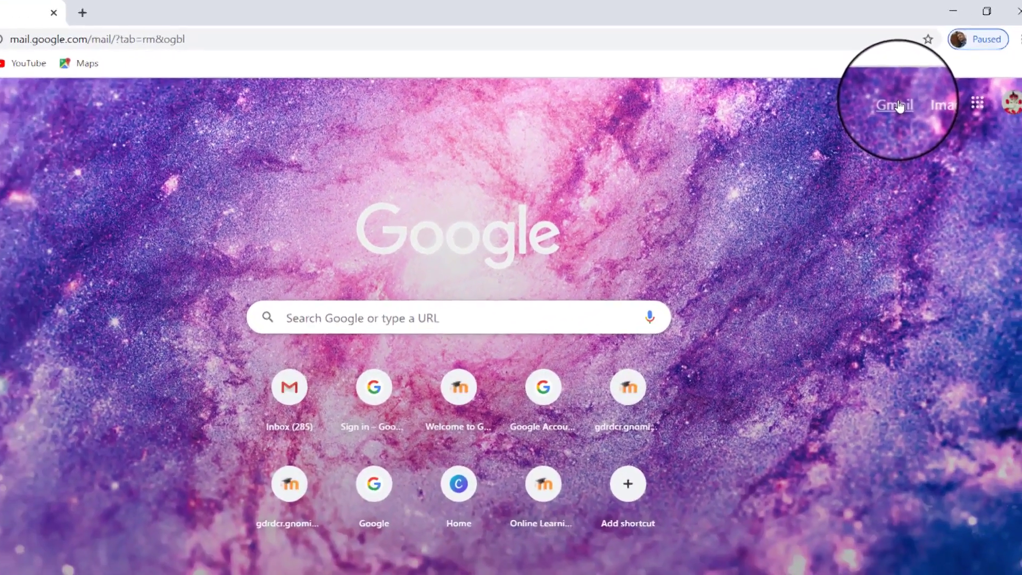
pyautogui.click(894, 104)
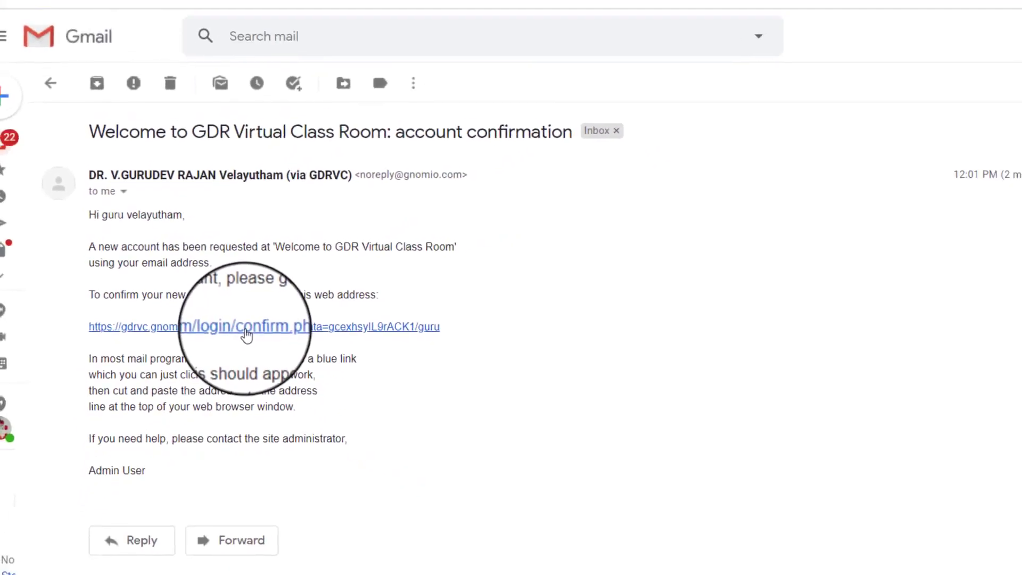
# Follow the GDR Virtual Class Room confirmation link in the Gmail email to confirm the registration
pyautogui.click(246, 327)
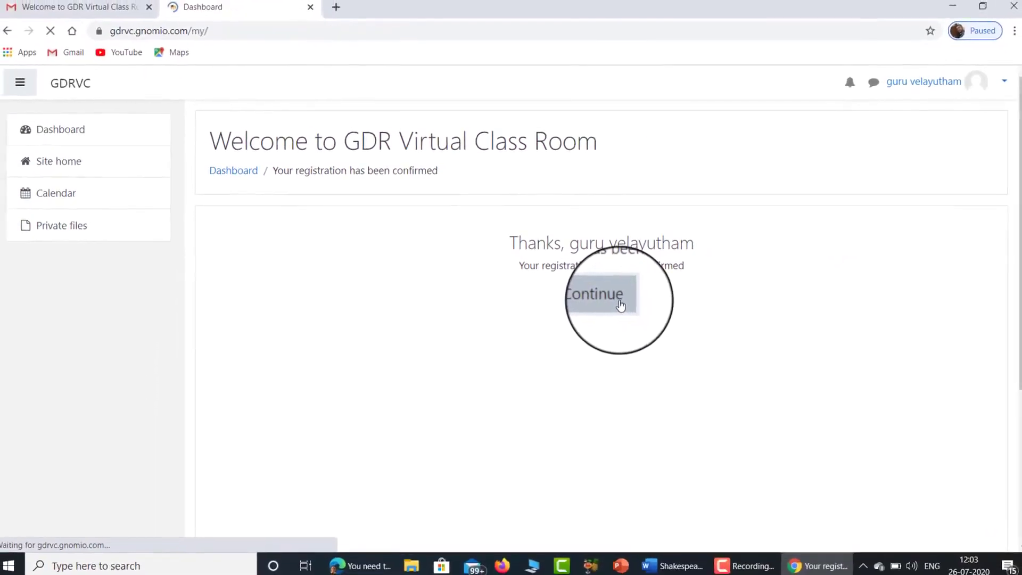
pyautogui.click(593, 294)
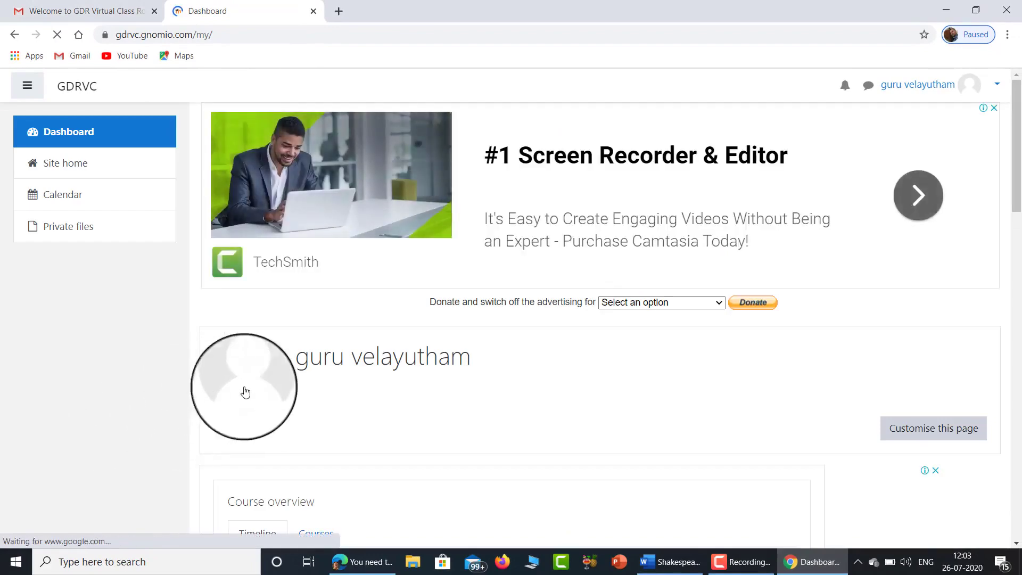
pyautogui.scroll(-3)
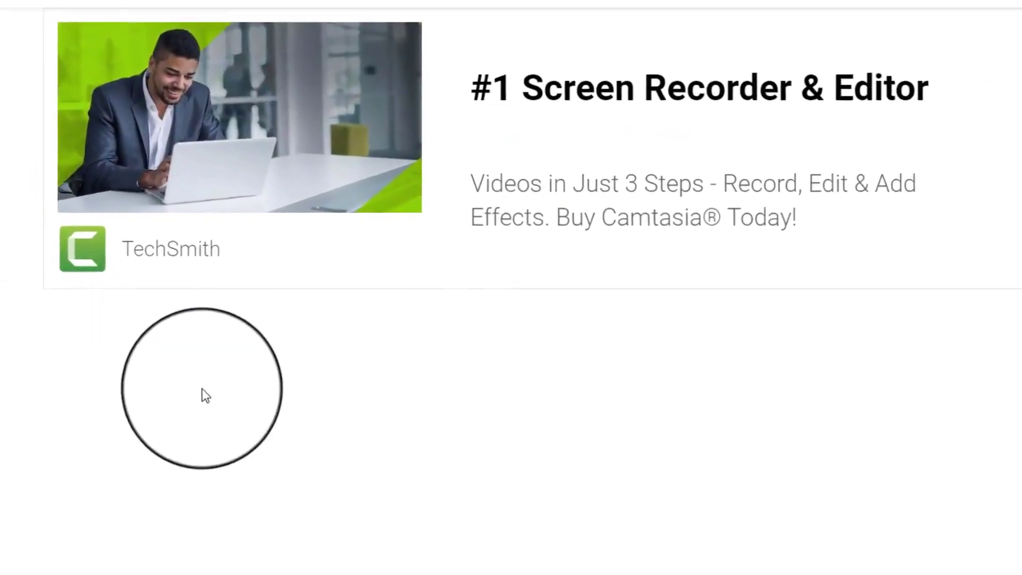
pyautogui.scroll(-3)
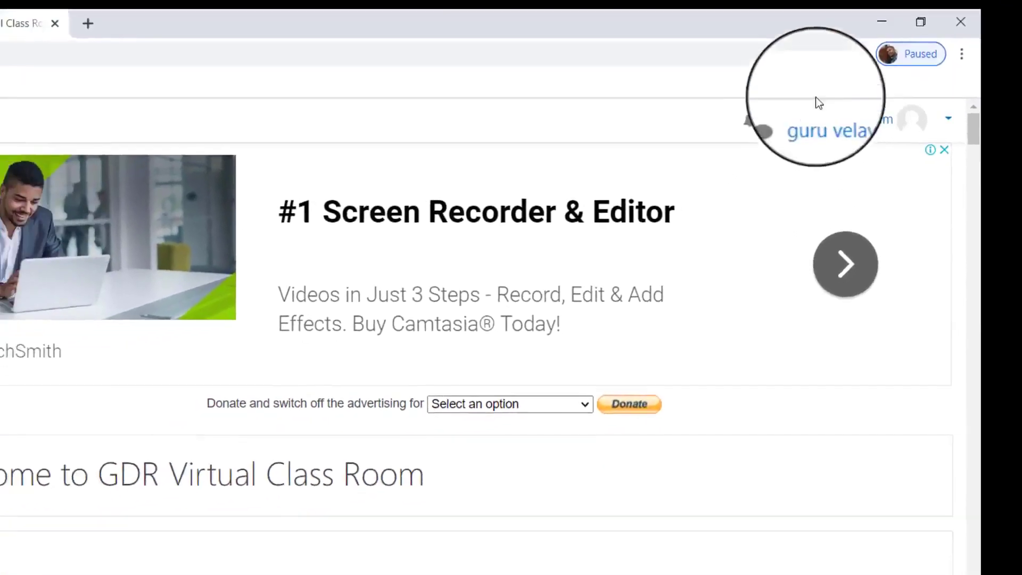
pyautogui.scroll(-3)
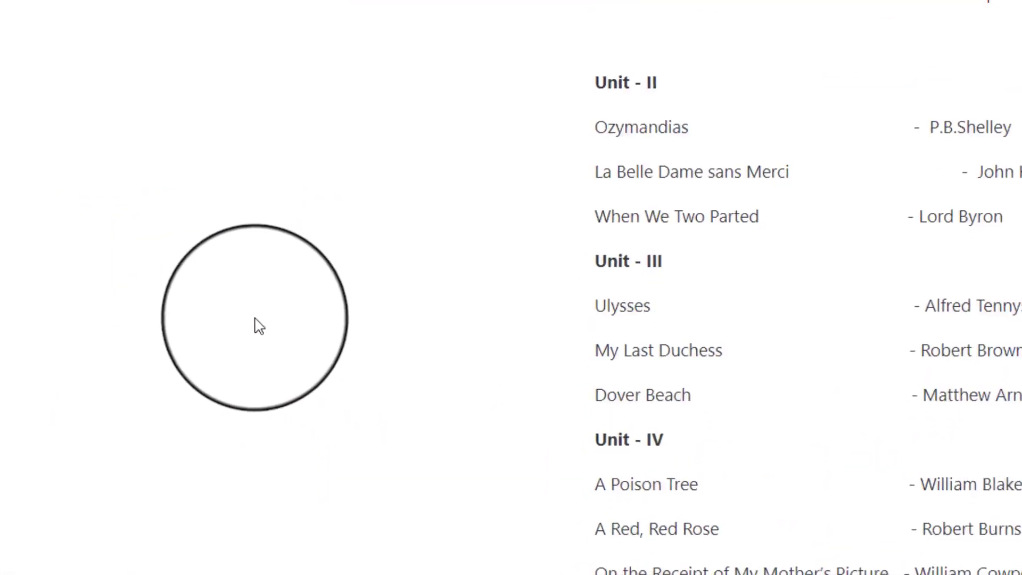
pyautogui.scroll(3)
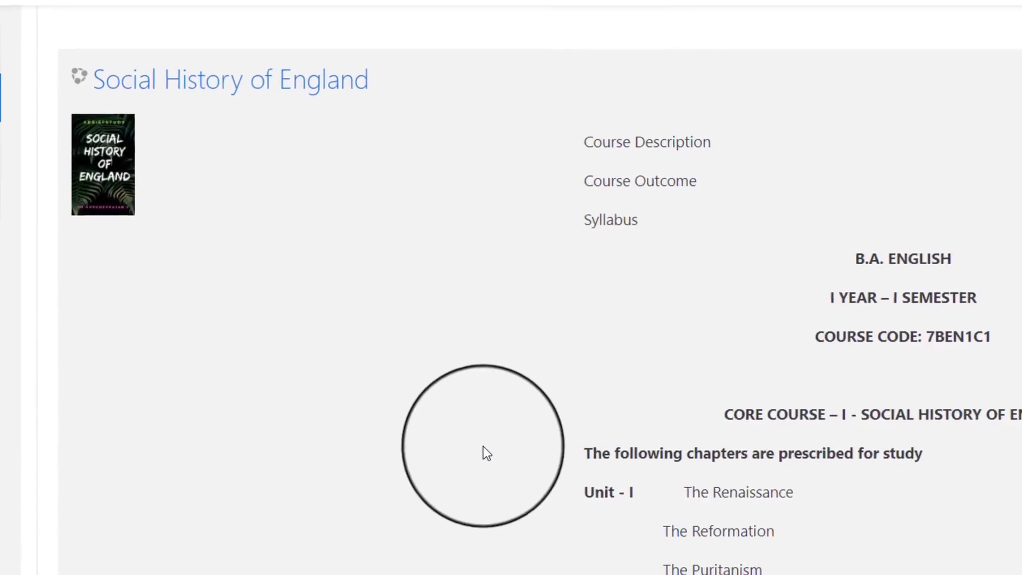
pyautogui.scroll(-3)
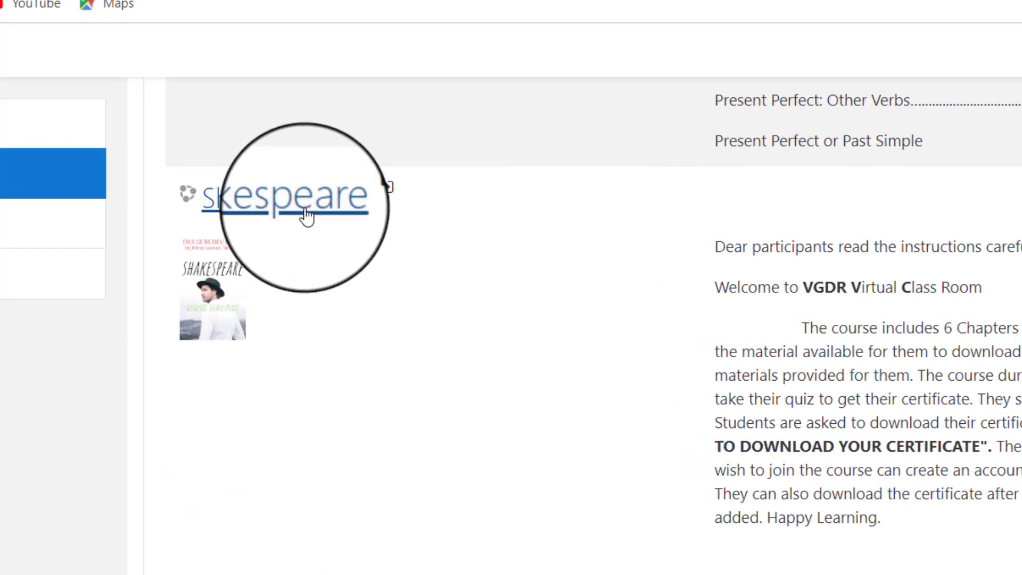
# Enter the Shakespeare course and reach the Women Characters in Shakespeare Plays folder under Unit-I
pyautogui.click(304, 206)
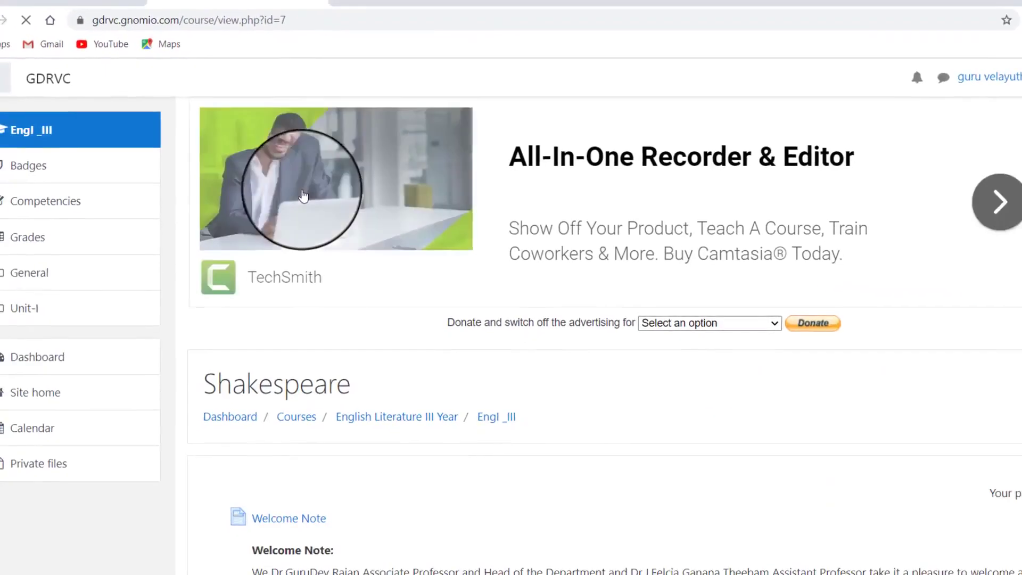
pyautogui.scroll(-3)
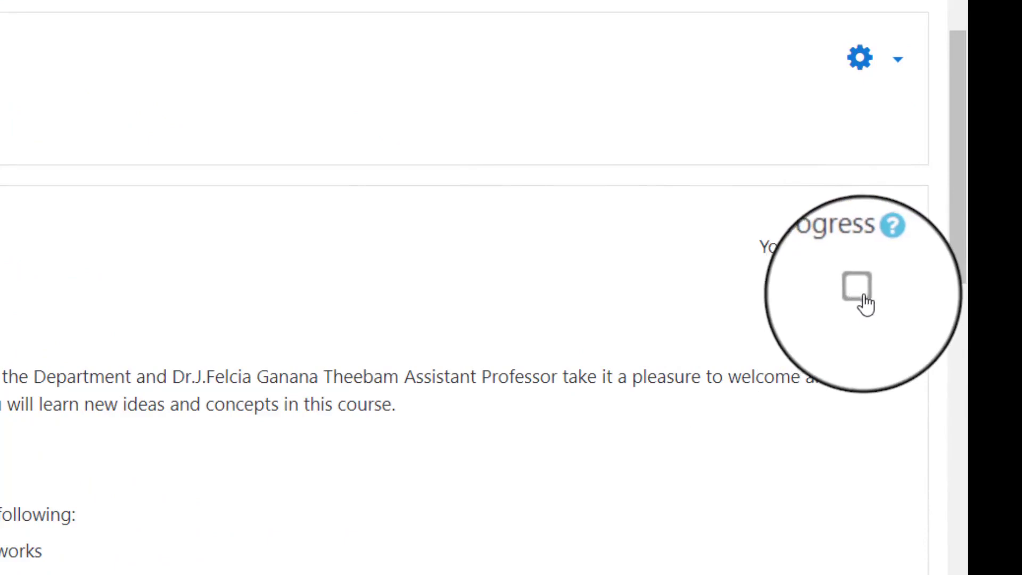
pyautogui.click(858, 283)
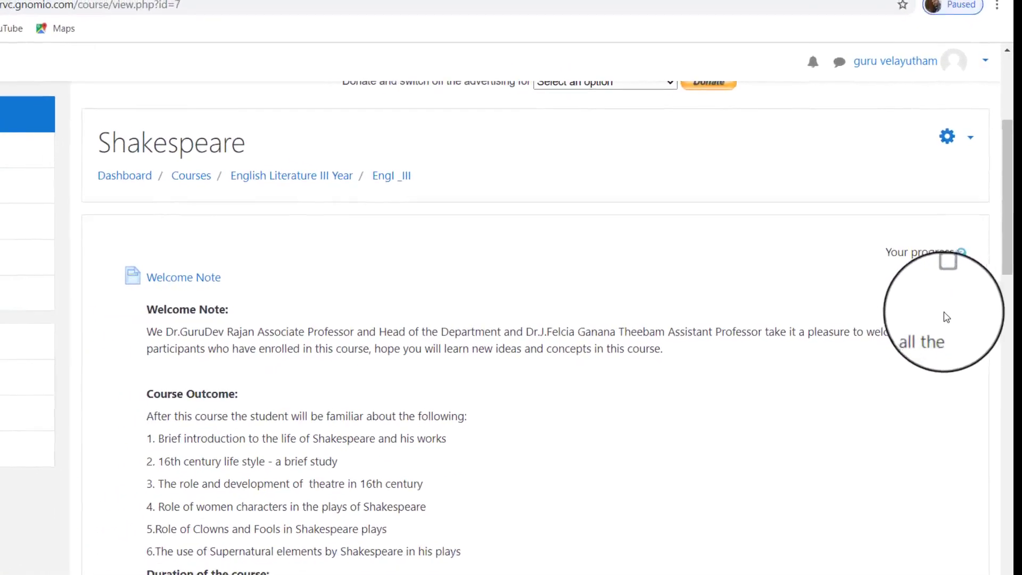
pyautogui.scroll(-3)
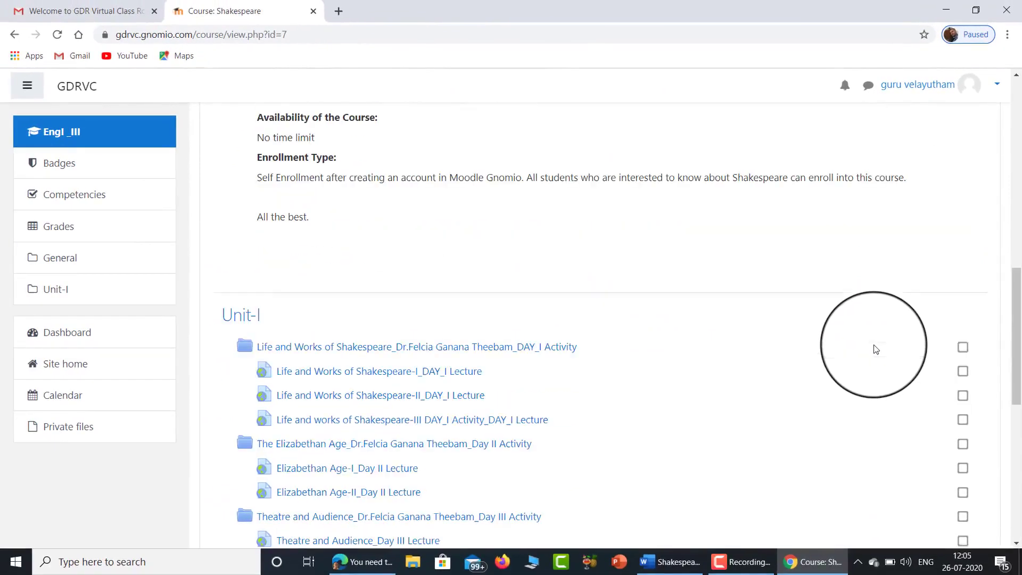
pyautogui.scroll(-3)
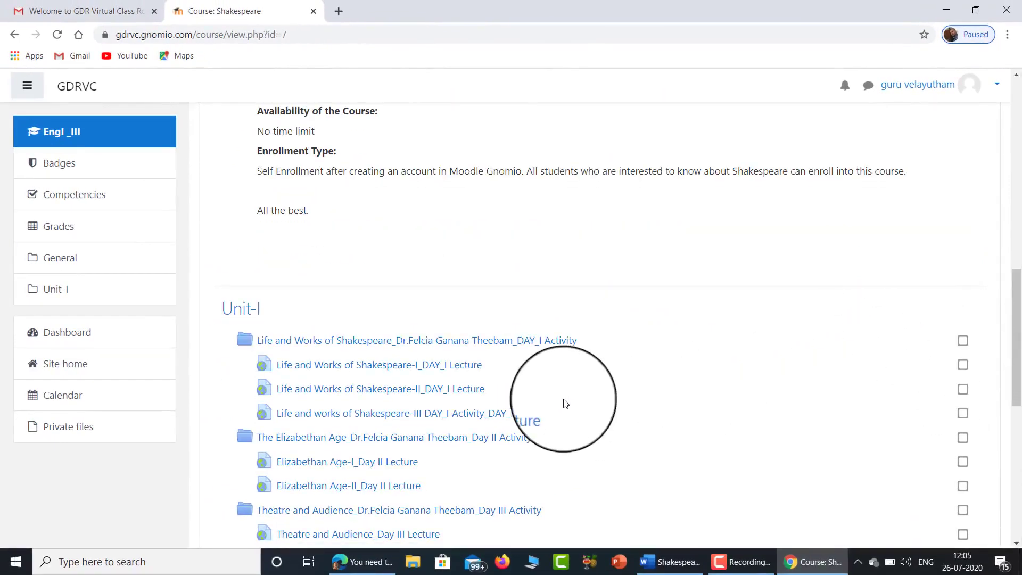
pyautogui.scroll(-3)
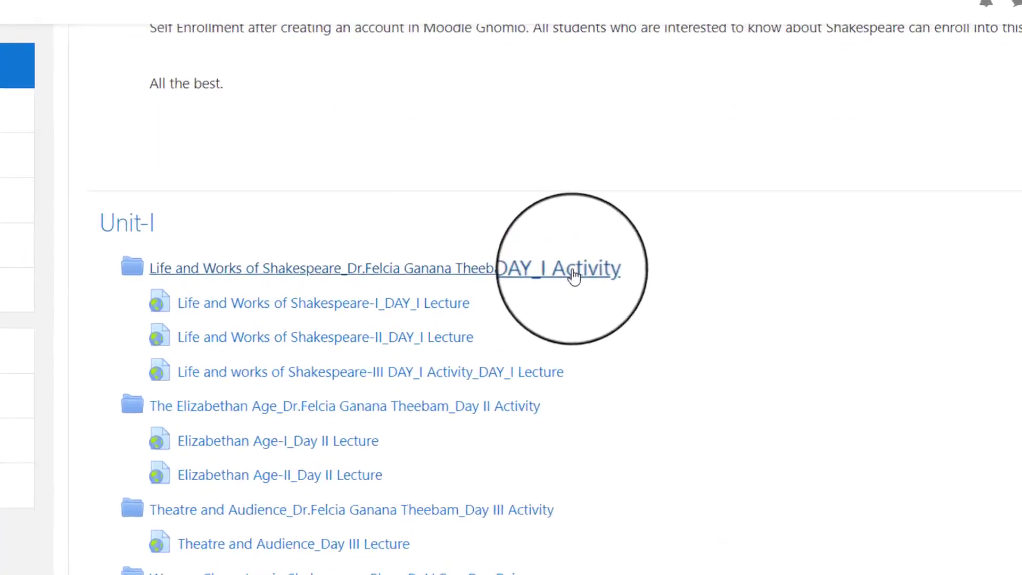
pyautogui.scroll(-3)
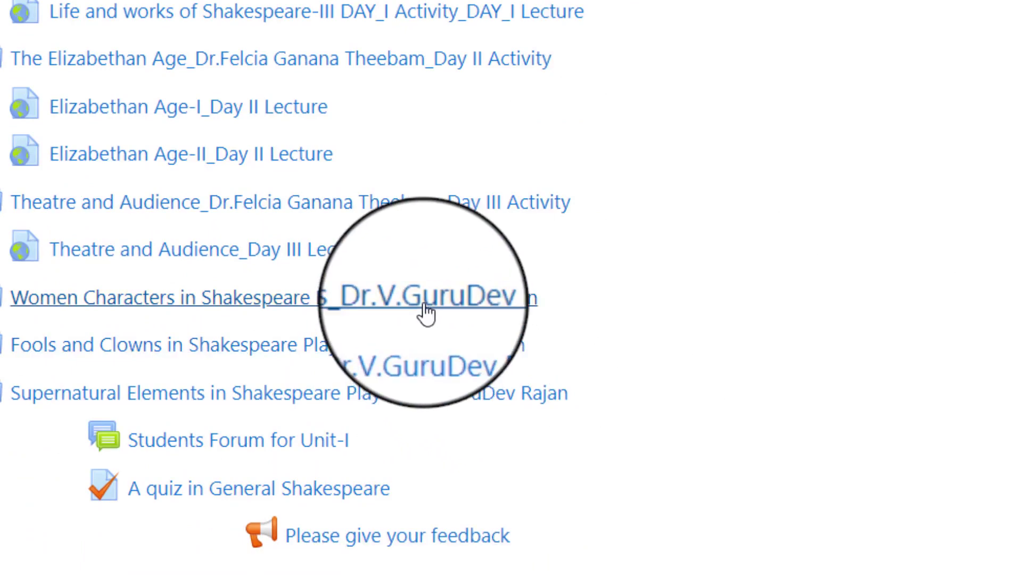
pyautogui.click(149, 297)
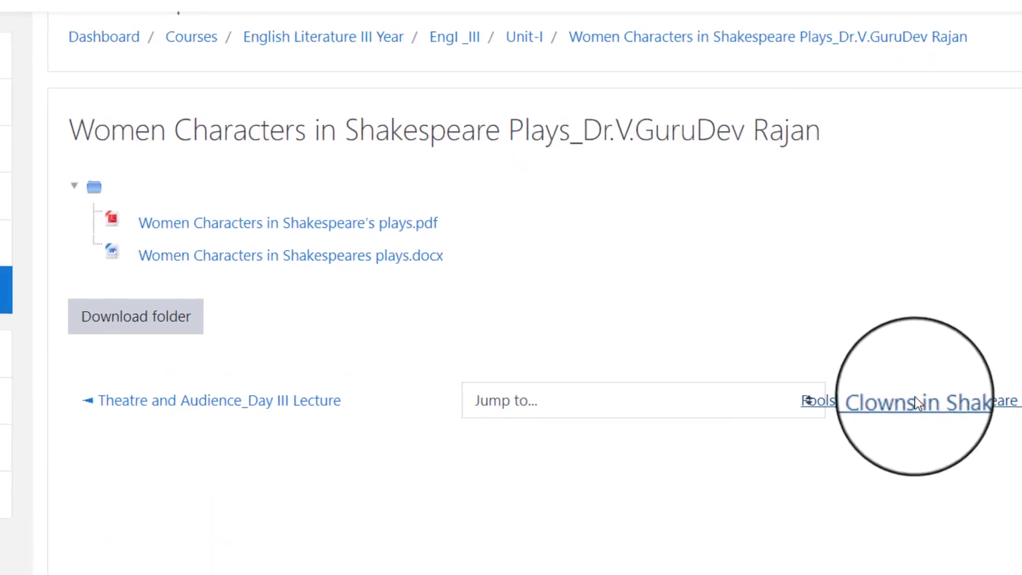
# View the Fools and Clowns in Shakespeare Plays folder's two PDFs and DOCX, then the site course list
pyautogui.click(922, 400)
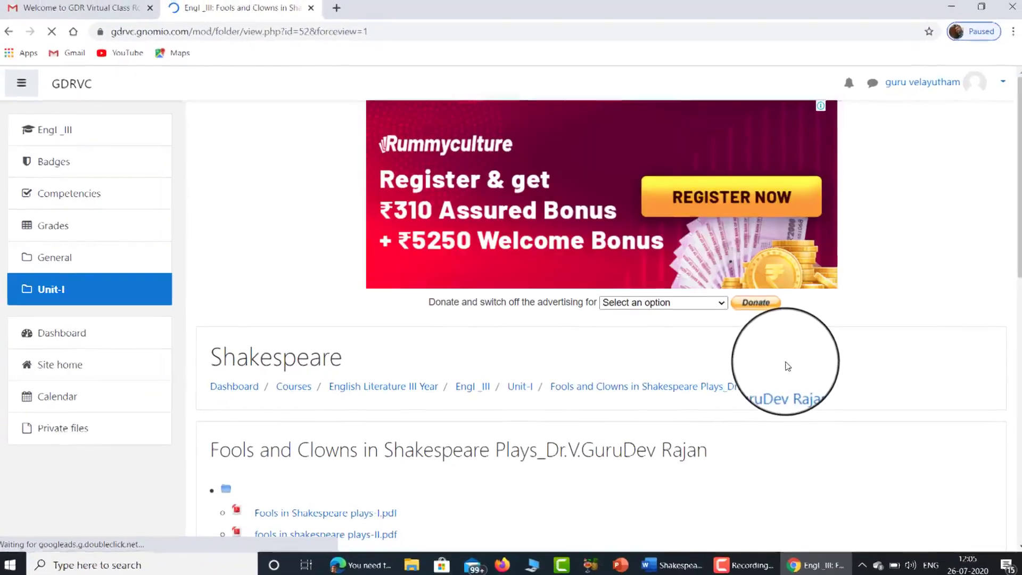
pyautogui.scroll(-3)
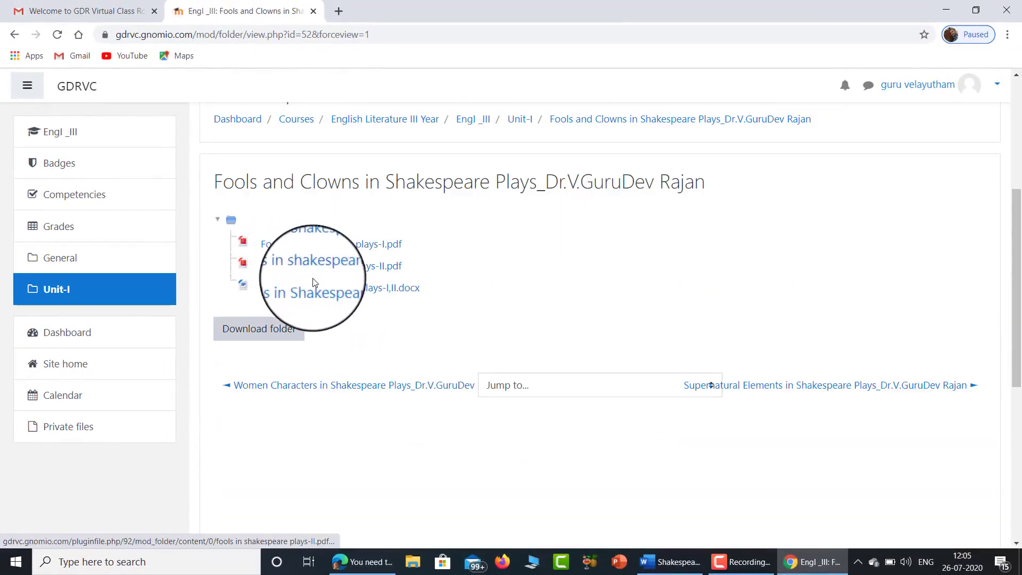
pyautogui.moveTo(357, 272)
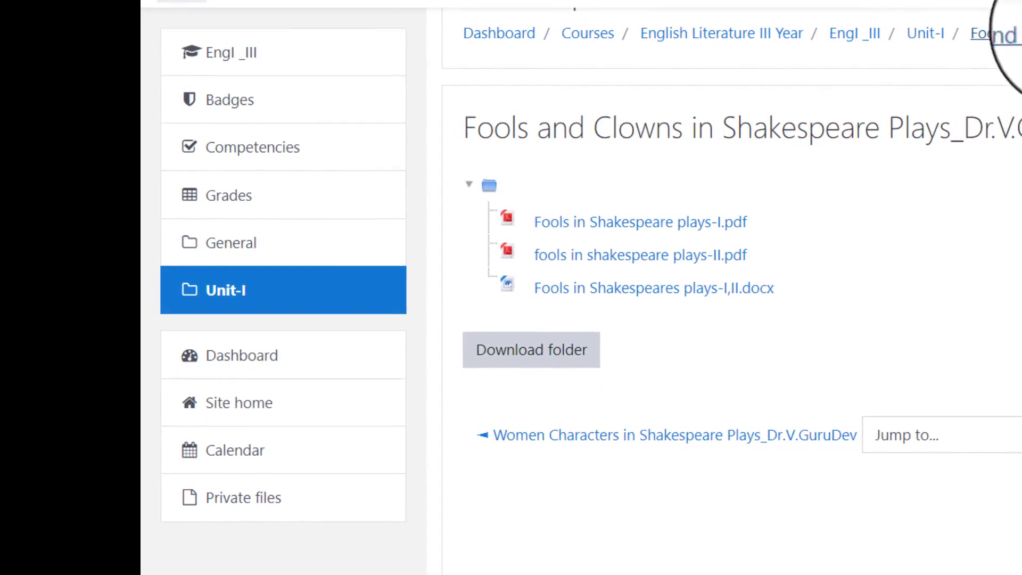
pyautogui.moveTo(762, 50)
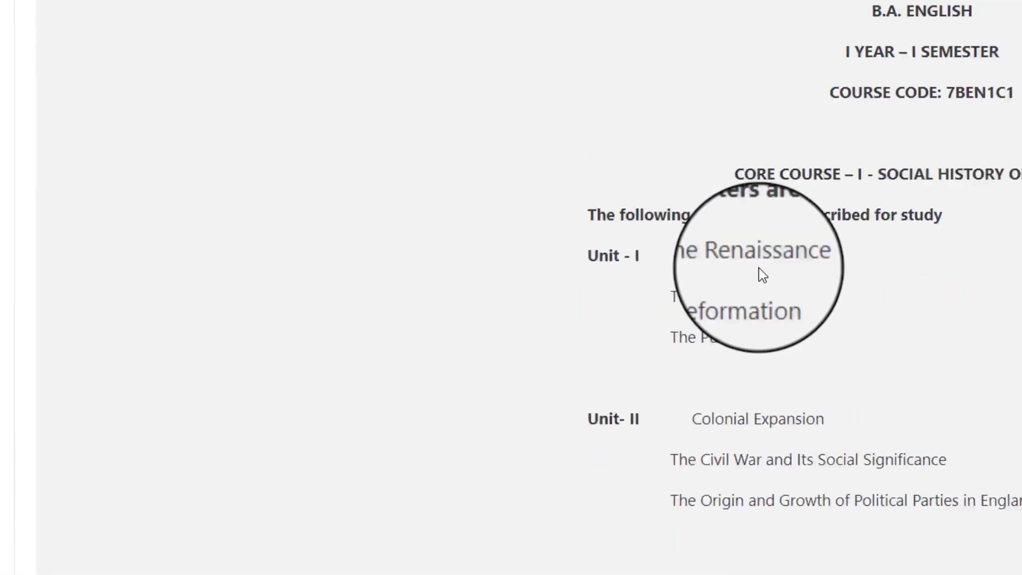
pyautogui.scroll(-3)
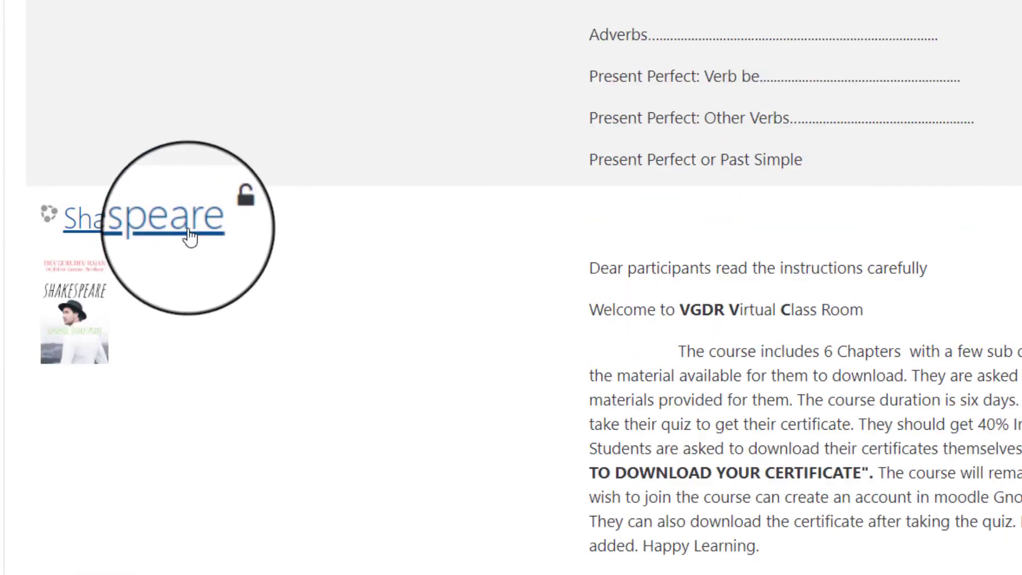
# Reopen the Shakespeare course and scroll Unit-I past its lectures, folders, forum and quiz to the feedback link
pyautogui.click(136, 217)
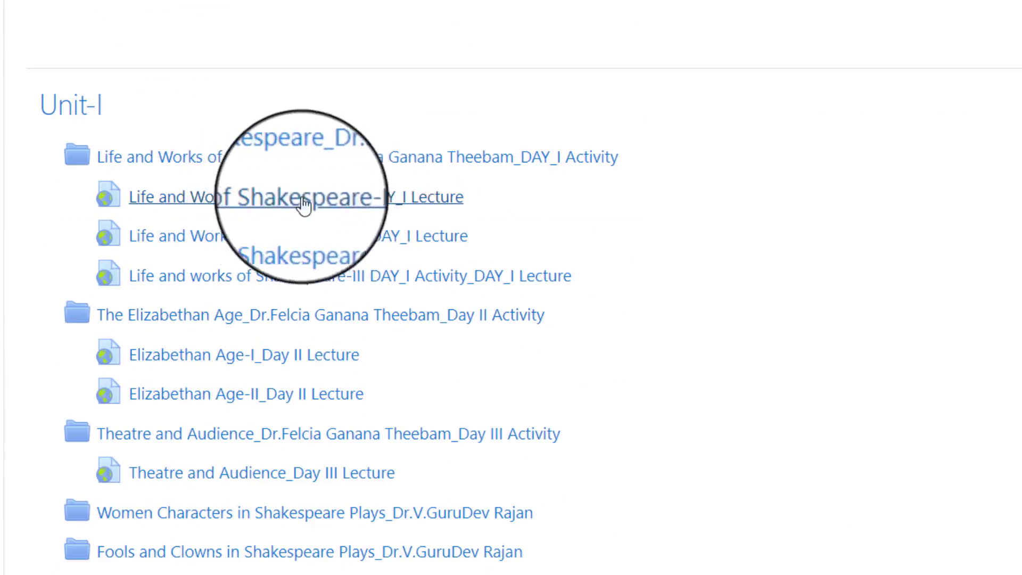
pyautogui.moveTo(420, 215)
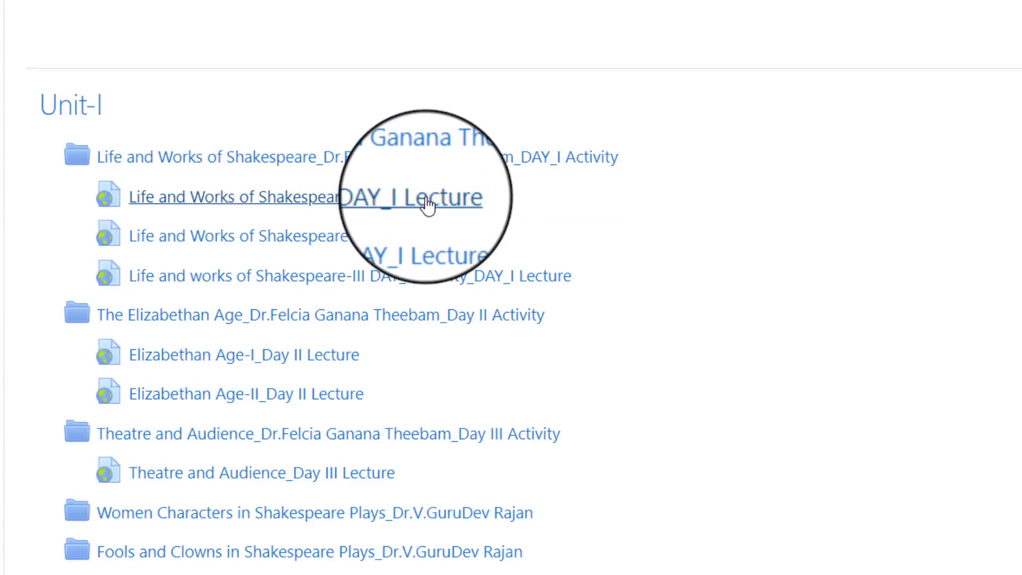
pyautogui.scroll(-3)
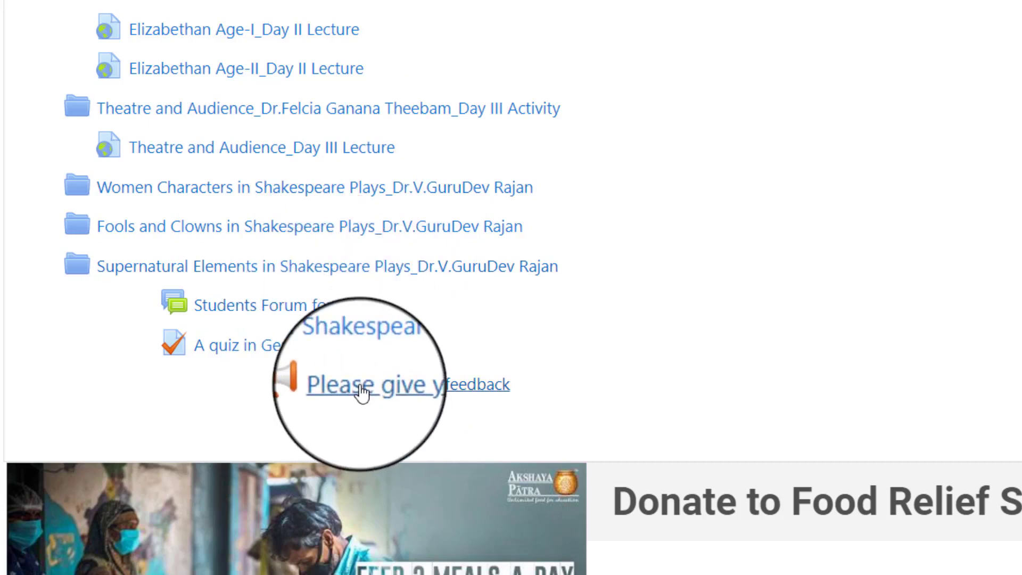
pyautogui.scroll(-3)
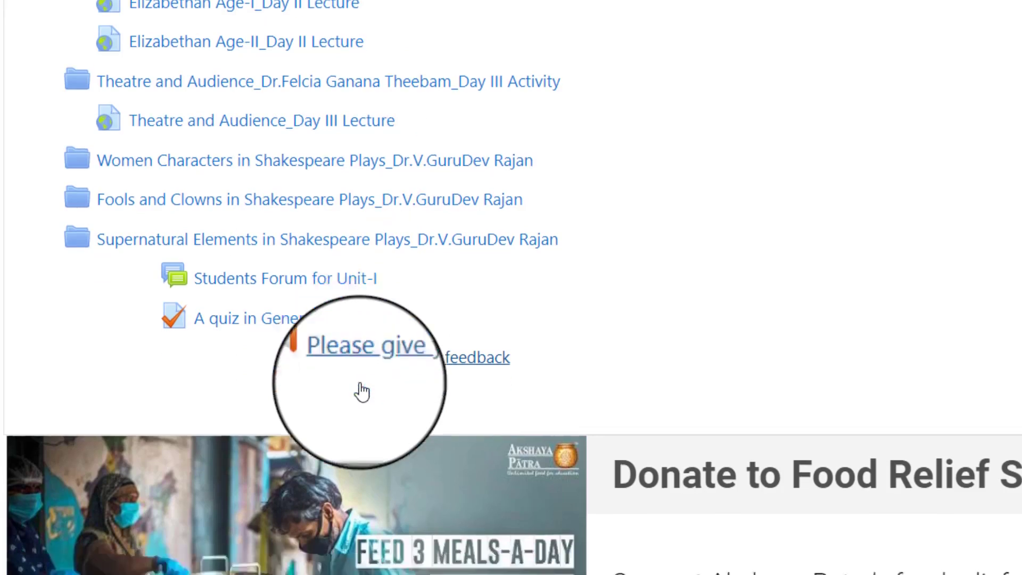
pyautogui.scroll(-3)
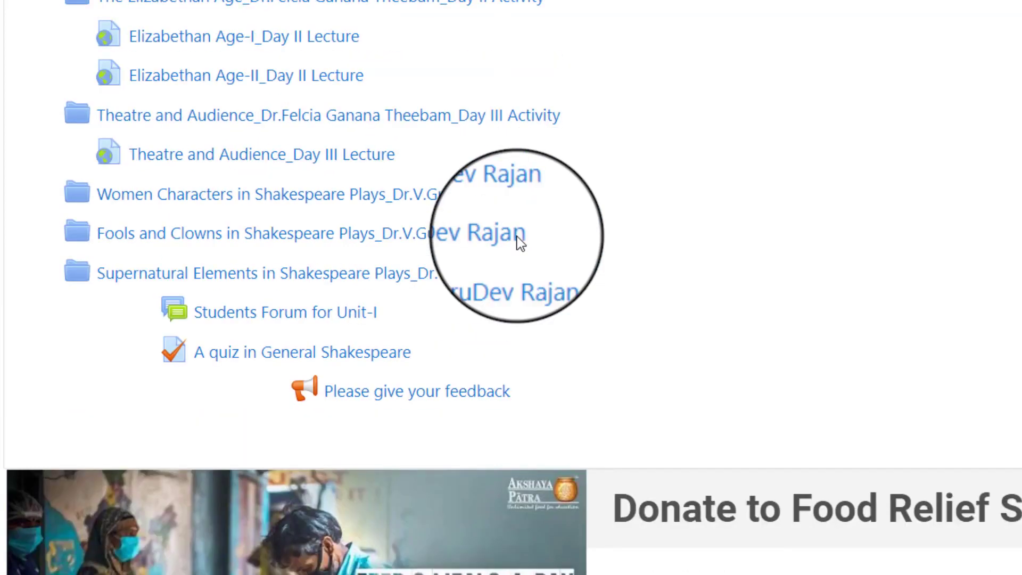
pyautogui.scroll(-3)
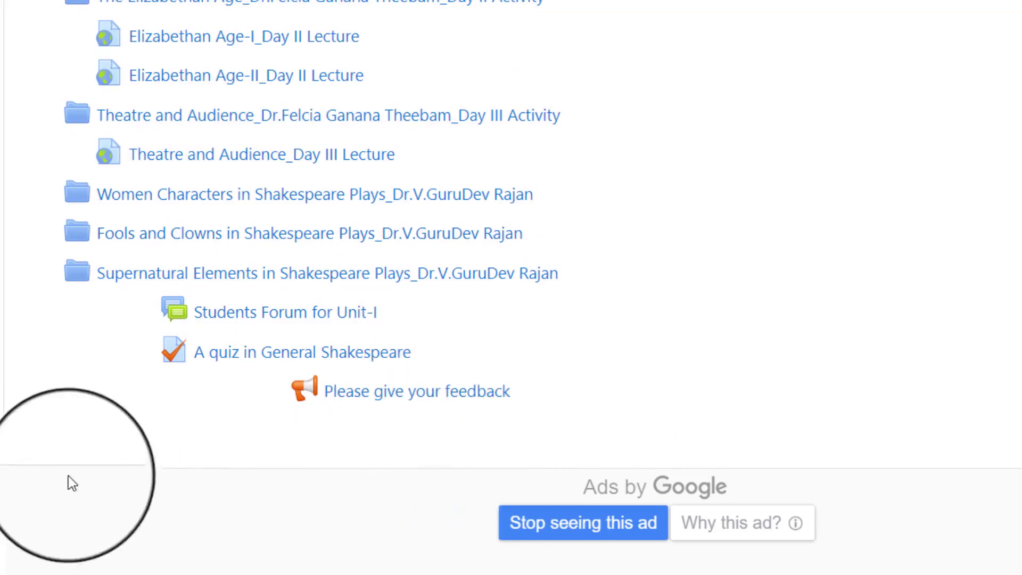
pyautogui.moveTo(274, 467)
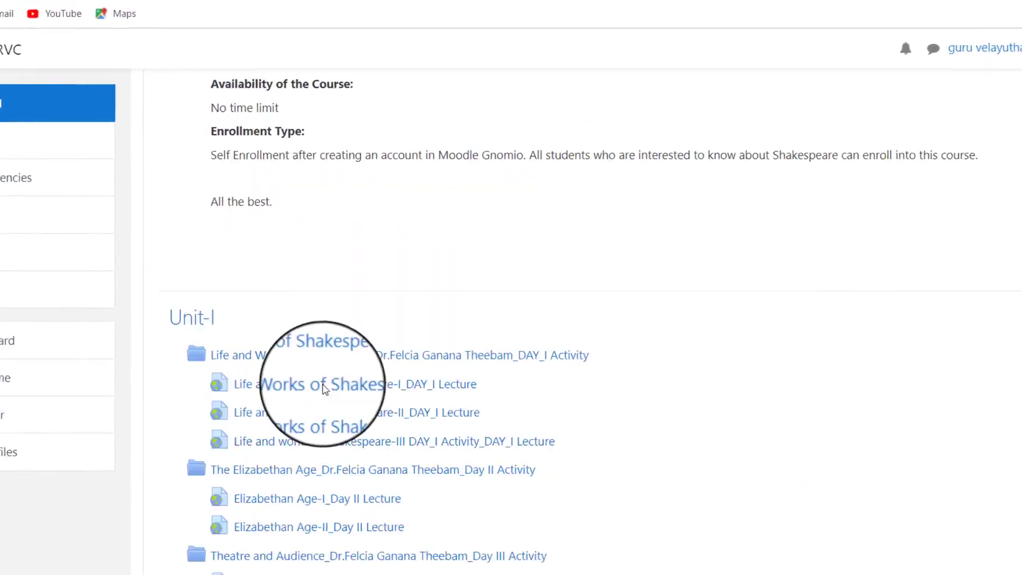
pyautogui.scroll(-3)
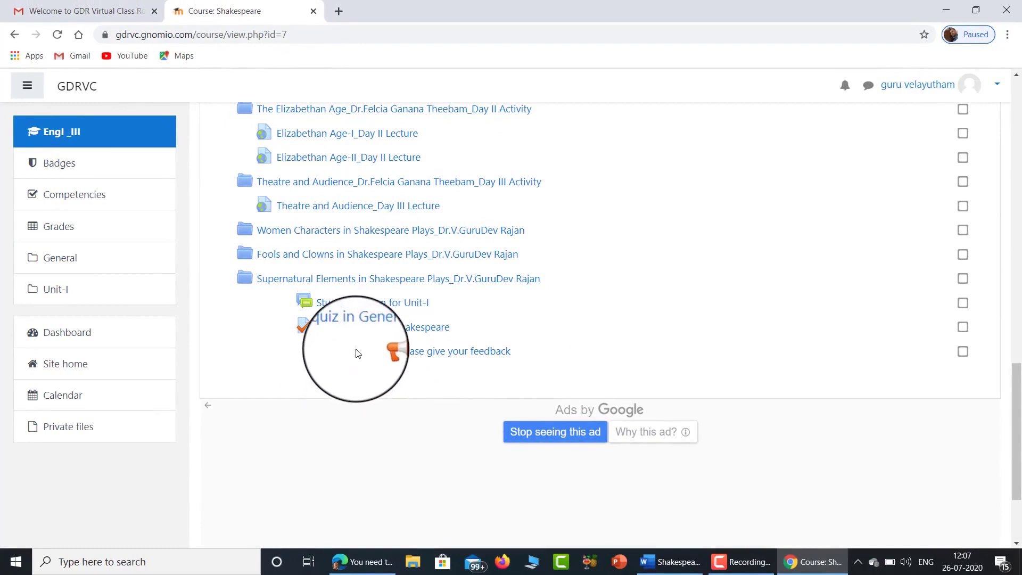
pyautogui.moveTo(409, 354)
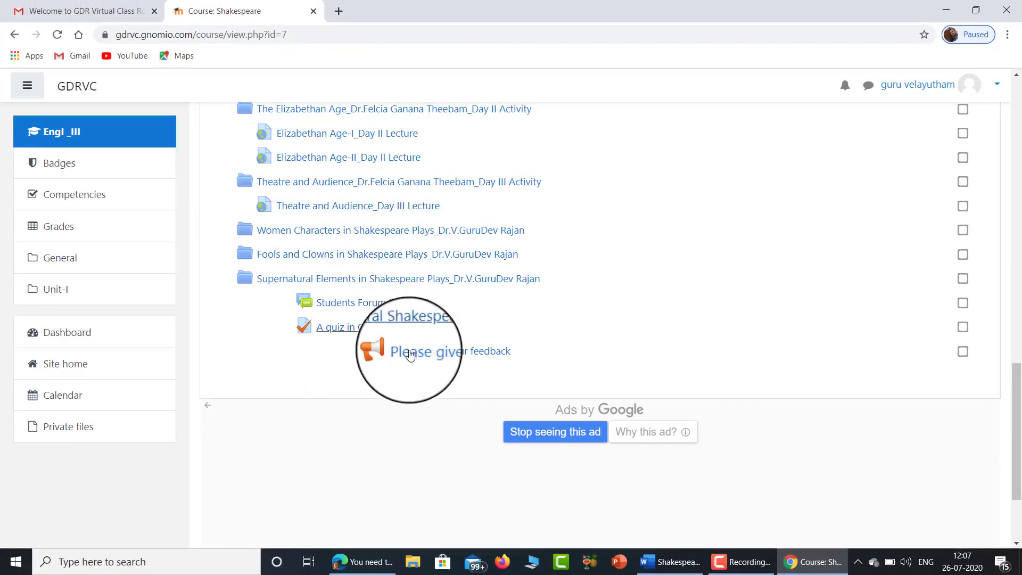